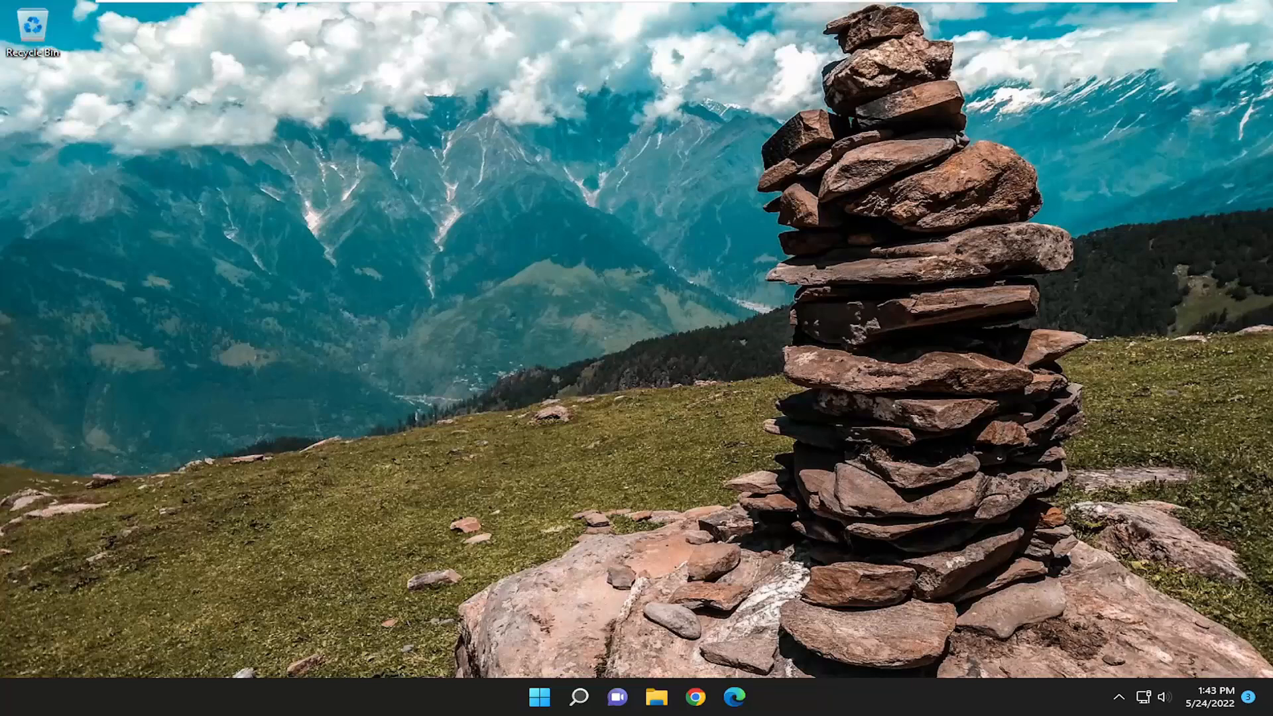
{"action": "mouse_move", "coordinate": [1241, 302]}
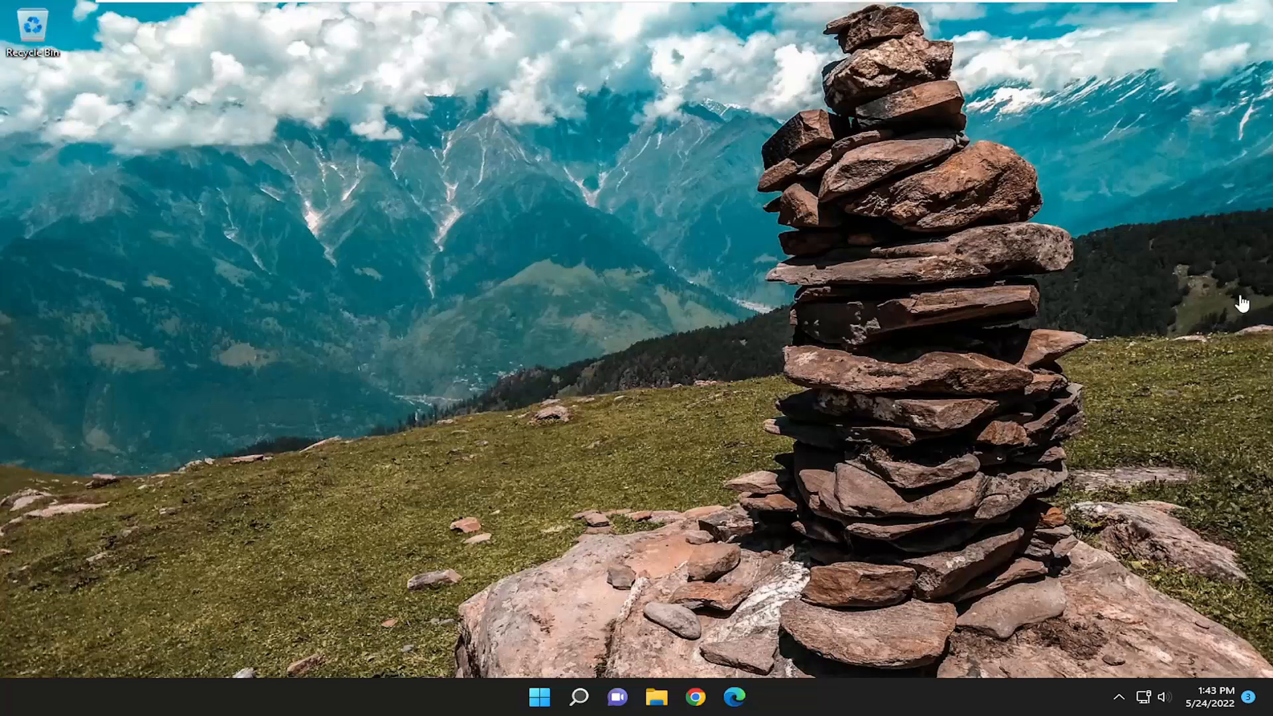
{"action": "mouse_move", "coordinate": [785, 517]}
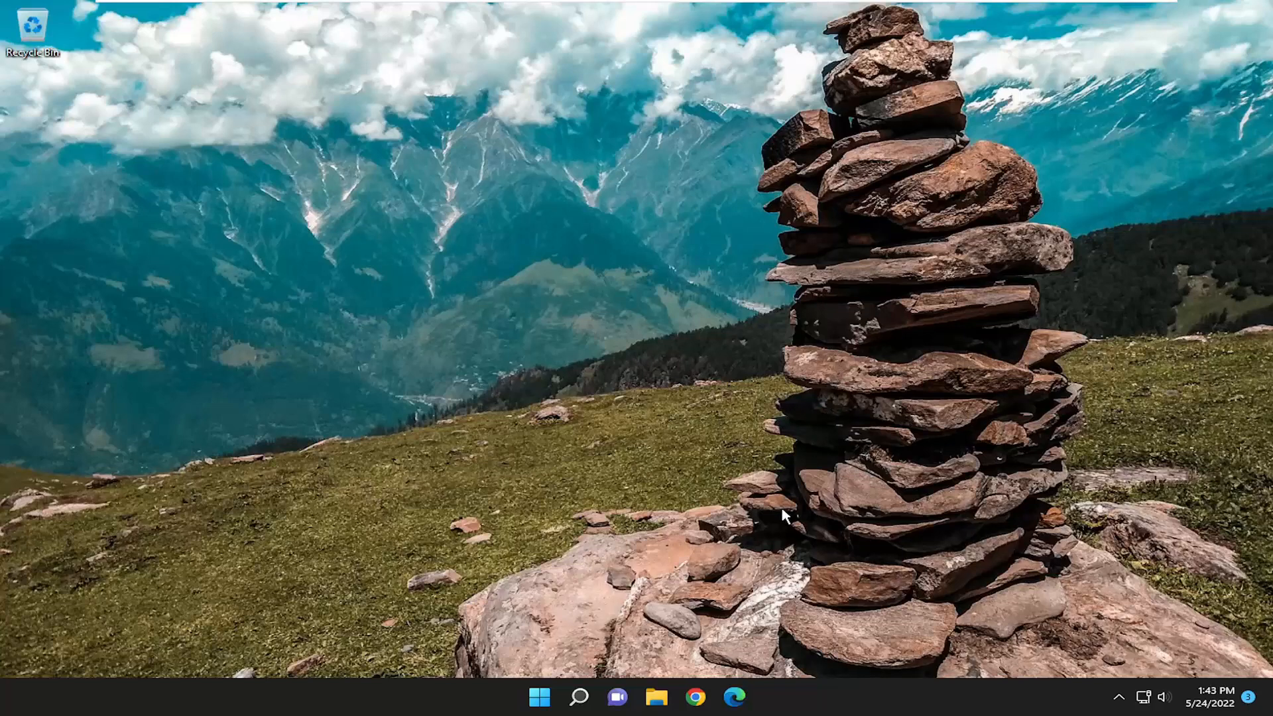
Search for regedit and launch Registry Editor with Run as administrator.
{"action": "left_click", "coordinate": [578, 696]}
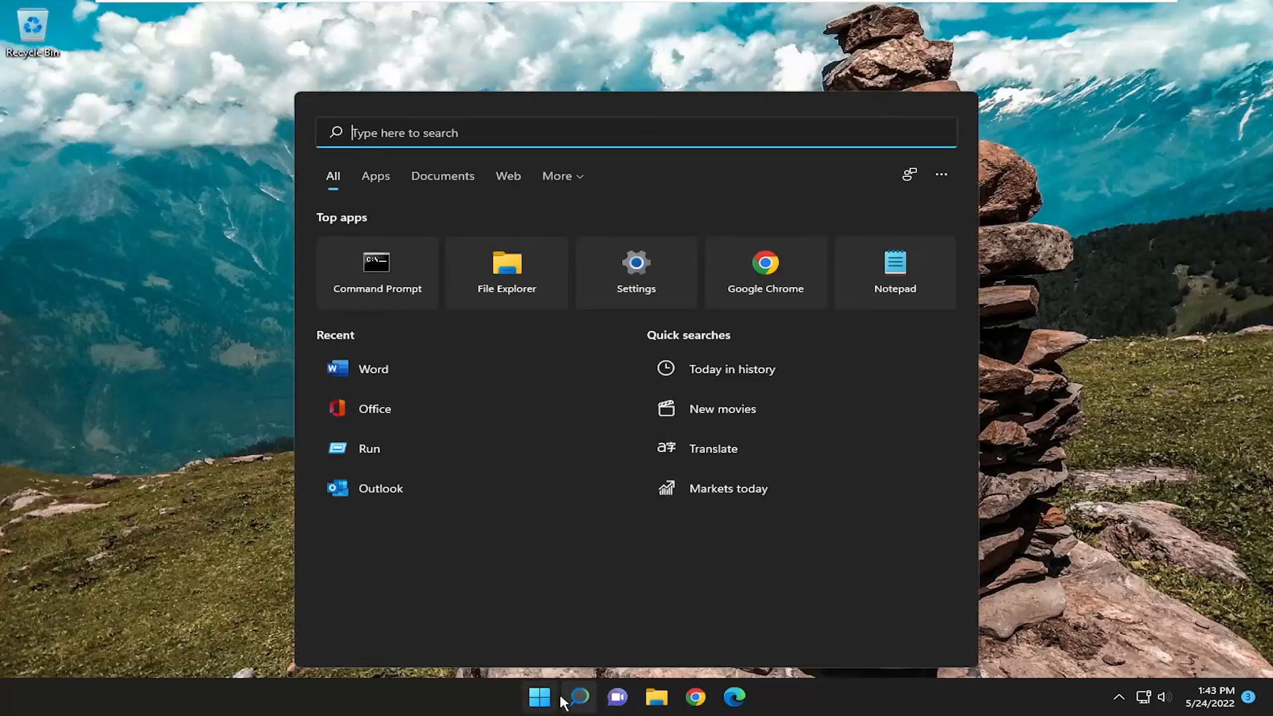
{"action": "type", "text": "regedit"}
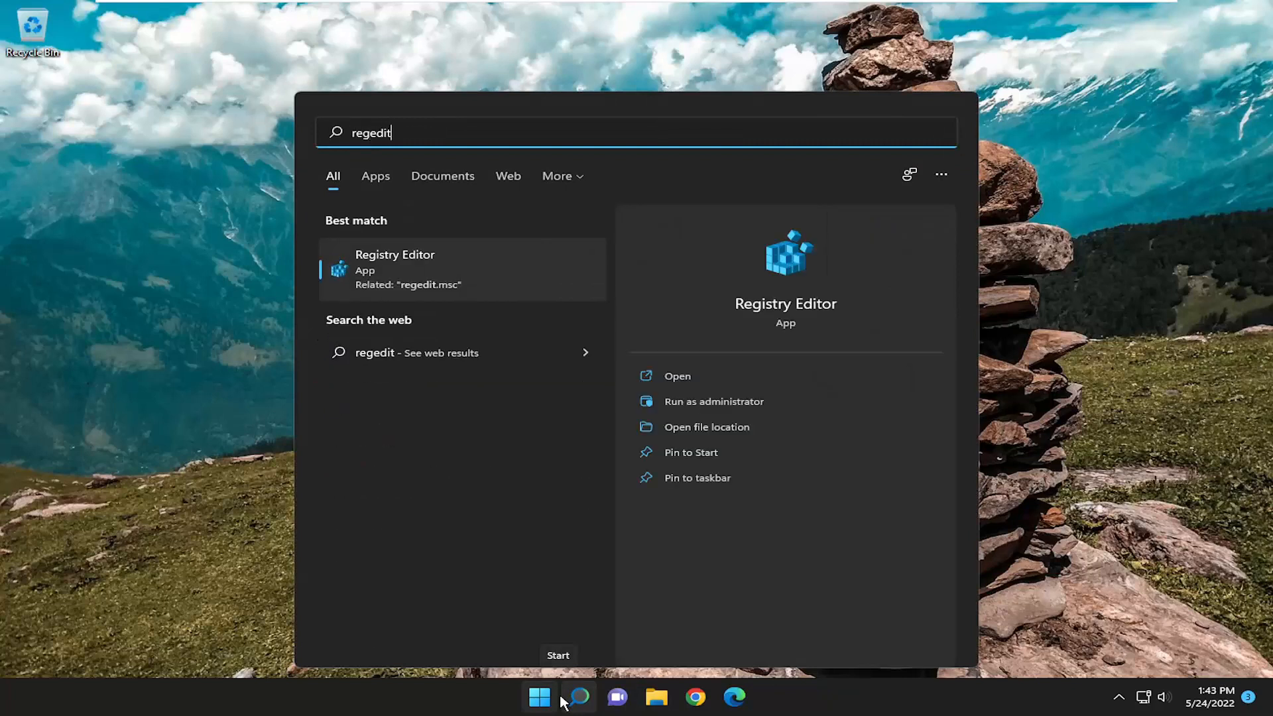
{"action": "mouse_move", "coordinate": [474, 316]}
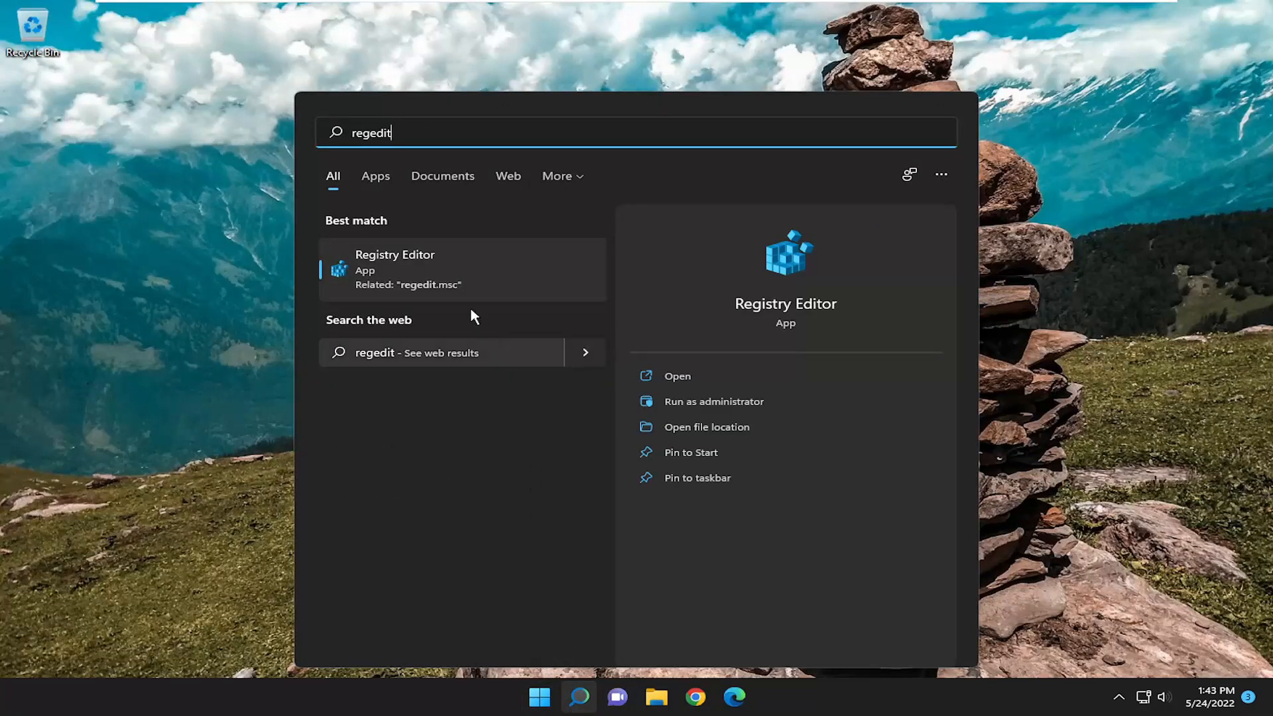
{"action": "mouse_move", "coordinate": [399, 275]}
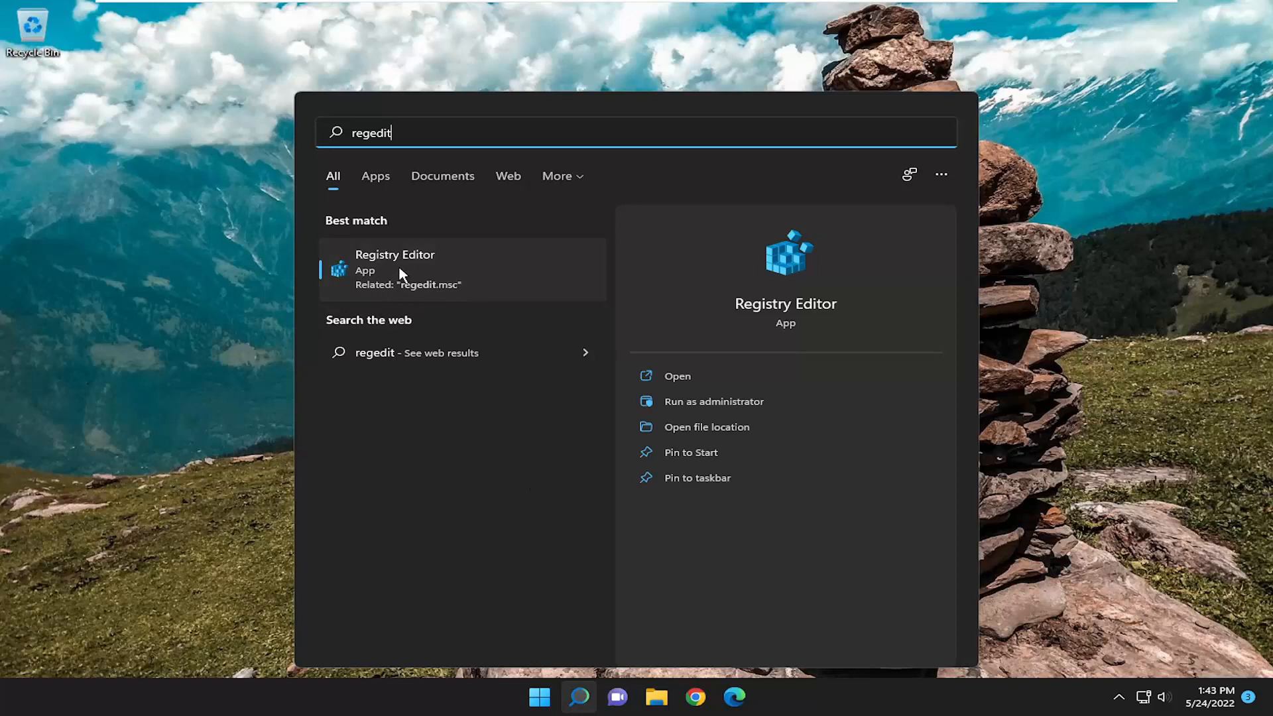
{"action": "right_click", "coordinate": [394, 268]}
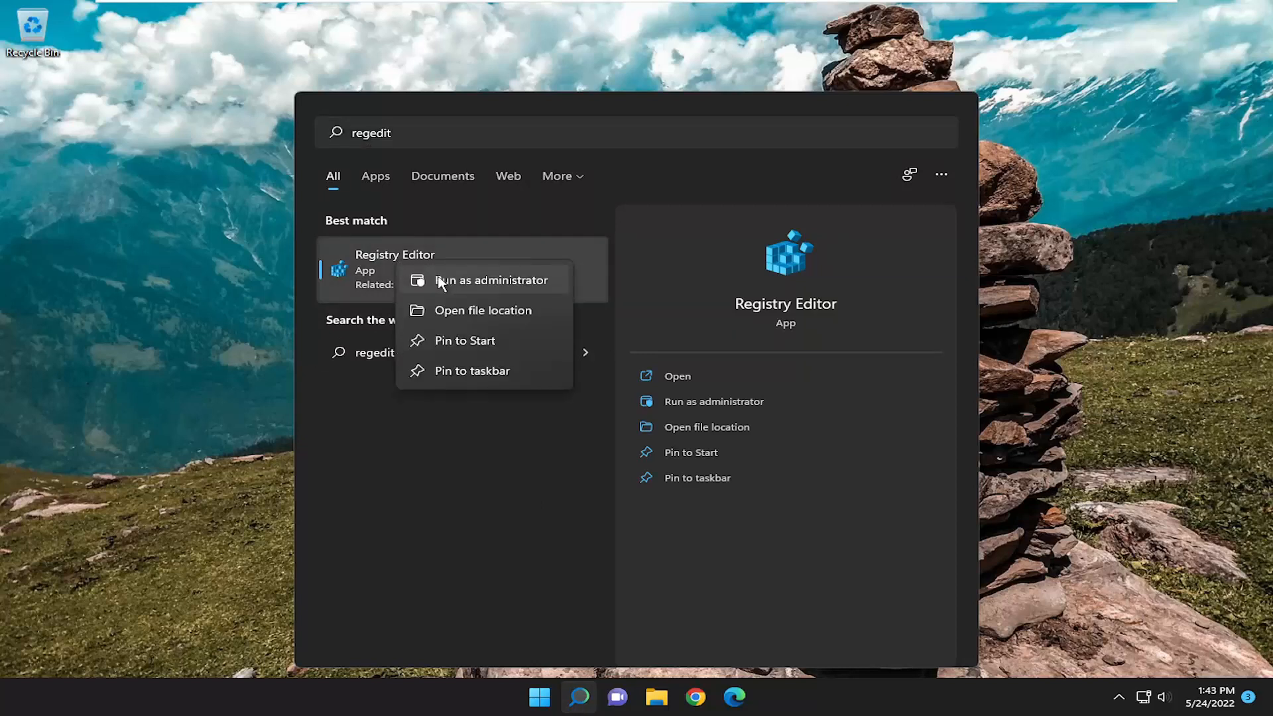
{"action": "left_click", "coordinate": [490, 279]}
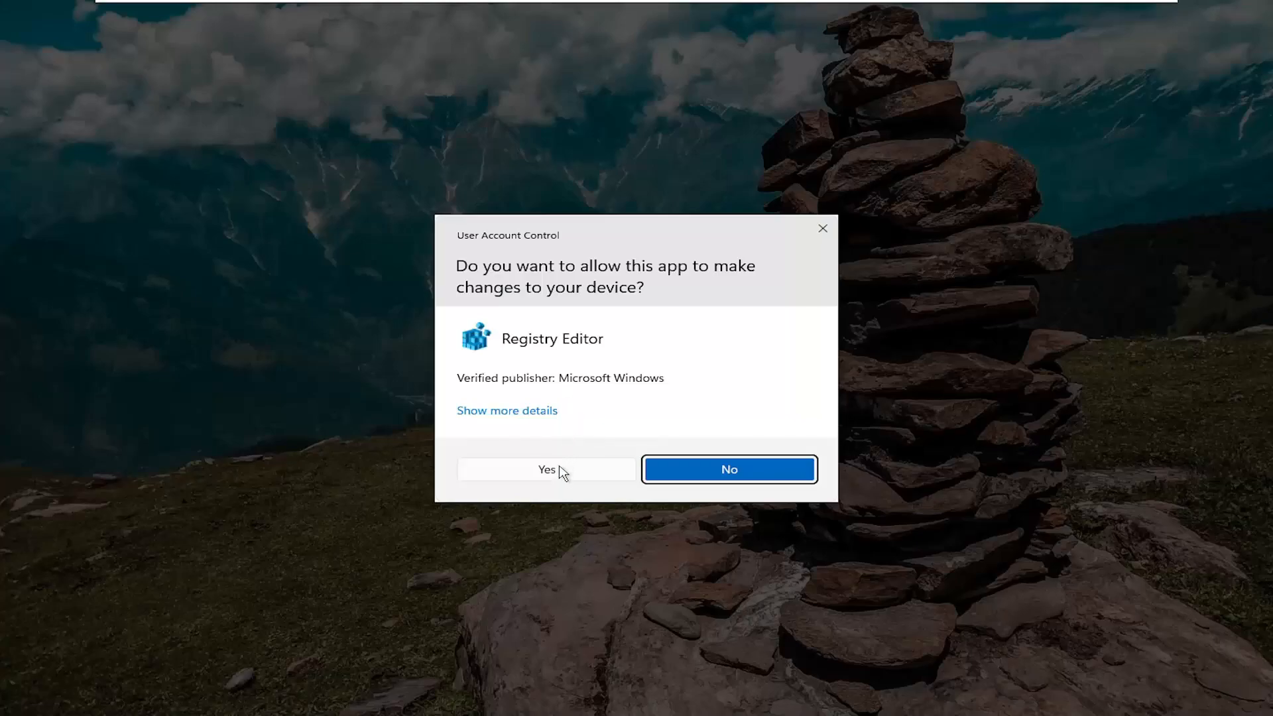
Approve the UAC prompt, cancel the registry export, and bring up Import Registry File.
{"action": "left_click", "coordinate": [546, 470]}
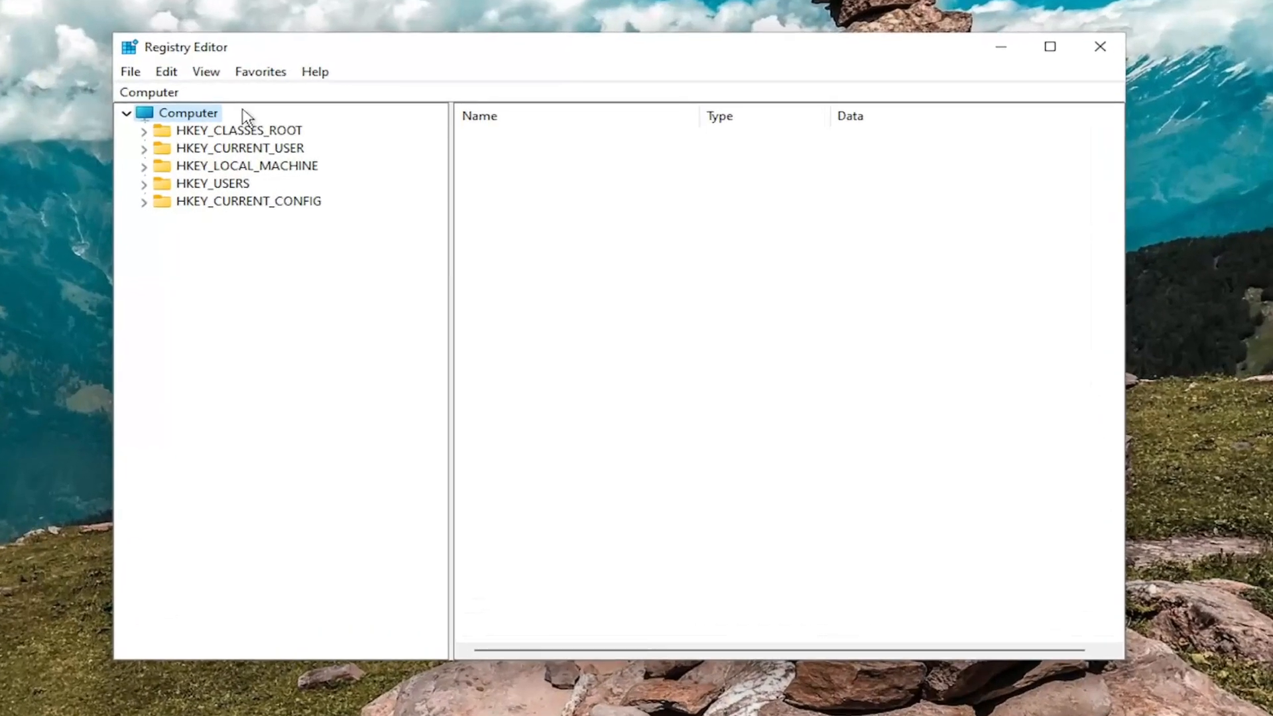
{"action": "mouse_move", "coordinate": [236, 111]}
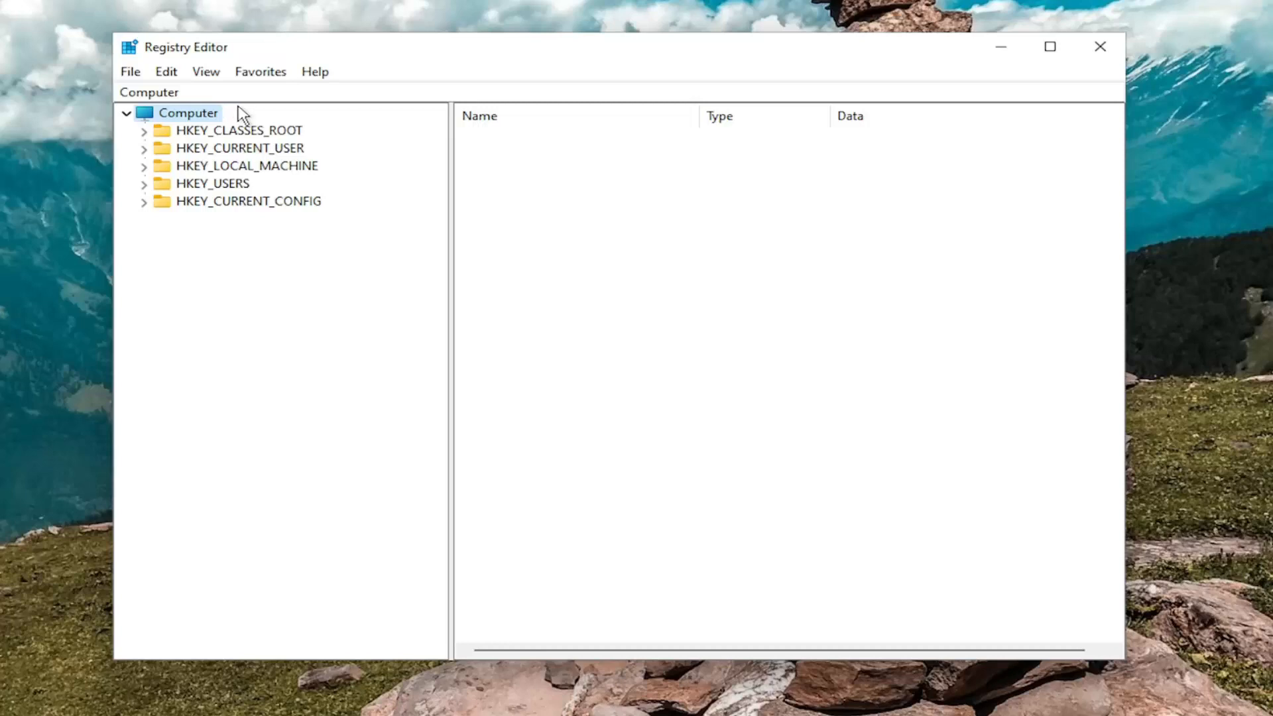
{"action": "mouse_move", "coordinate": [220, 130]}
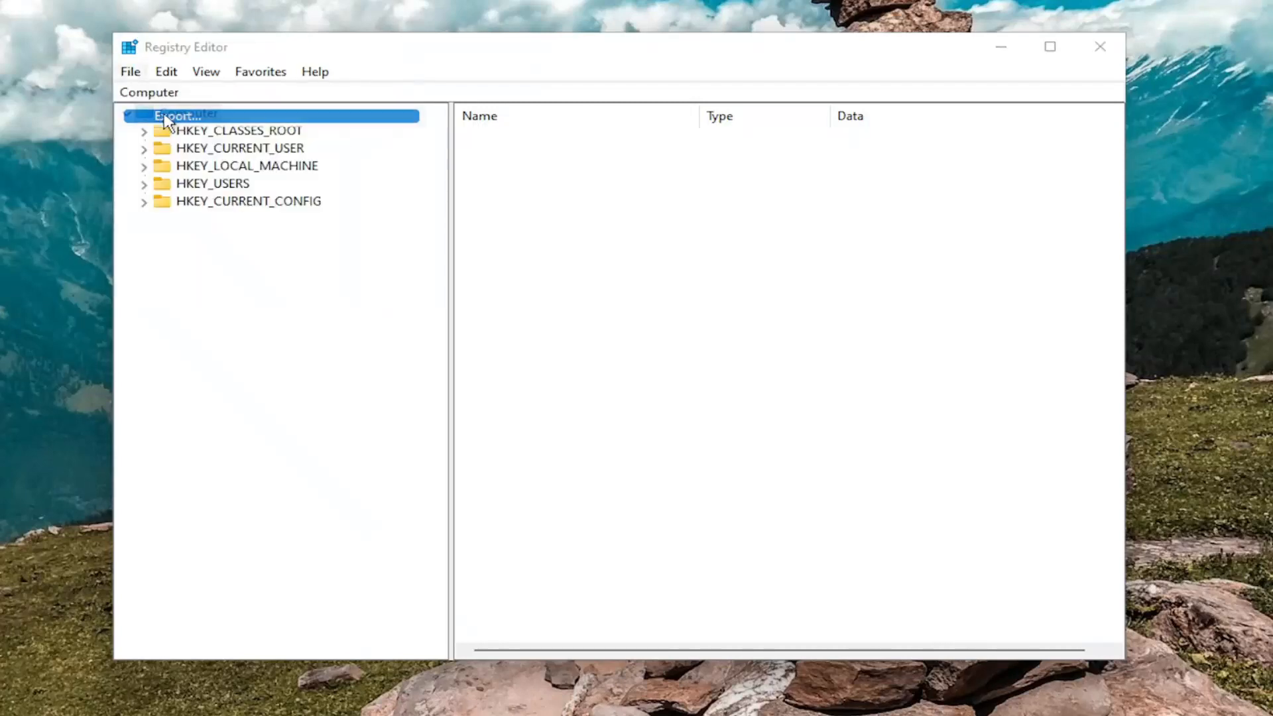
{"action": "left_click", "coordinate": [181, 115]}
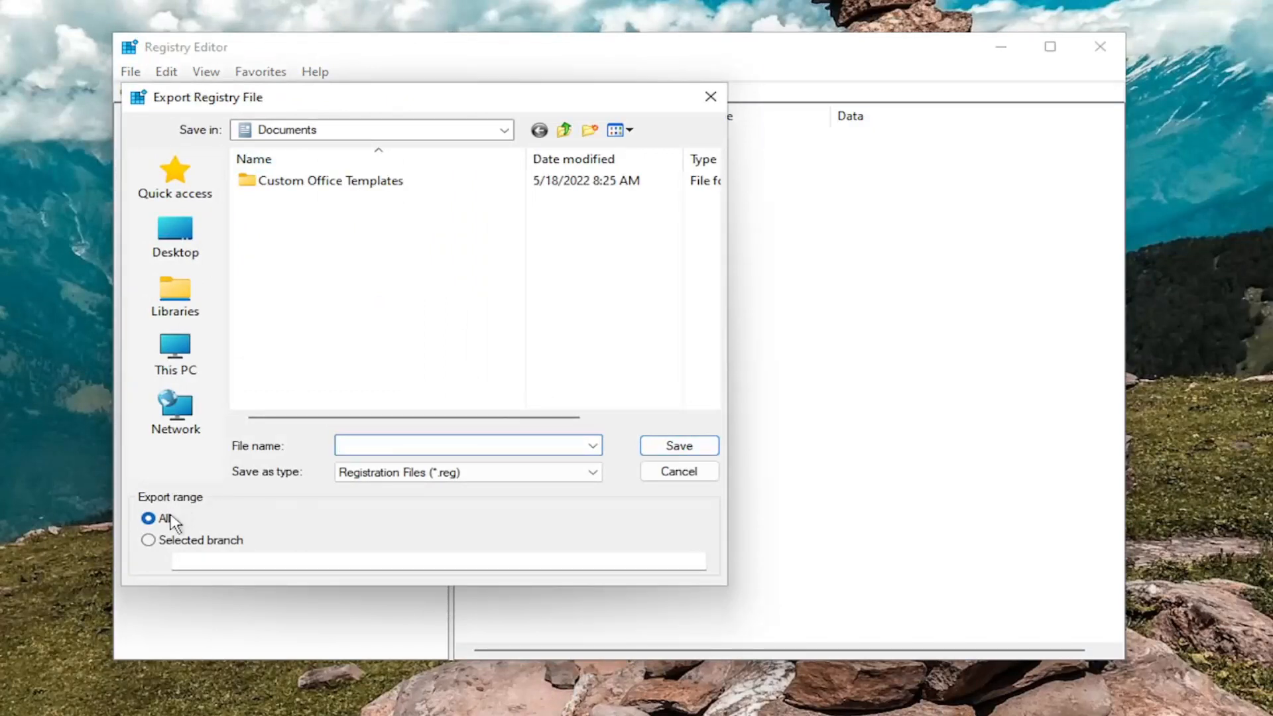
{"action": "mouse_move", "coordinate": [174, 410]}
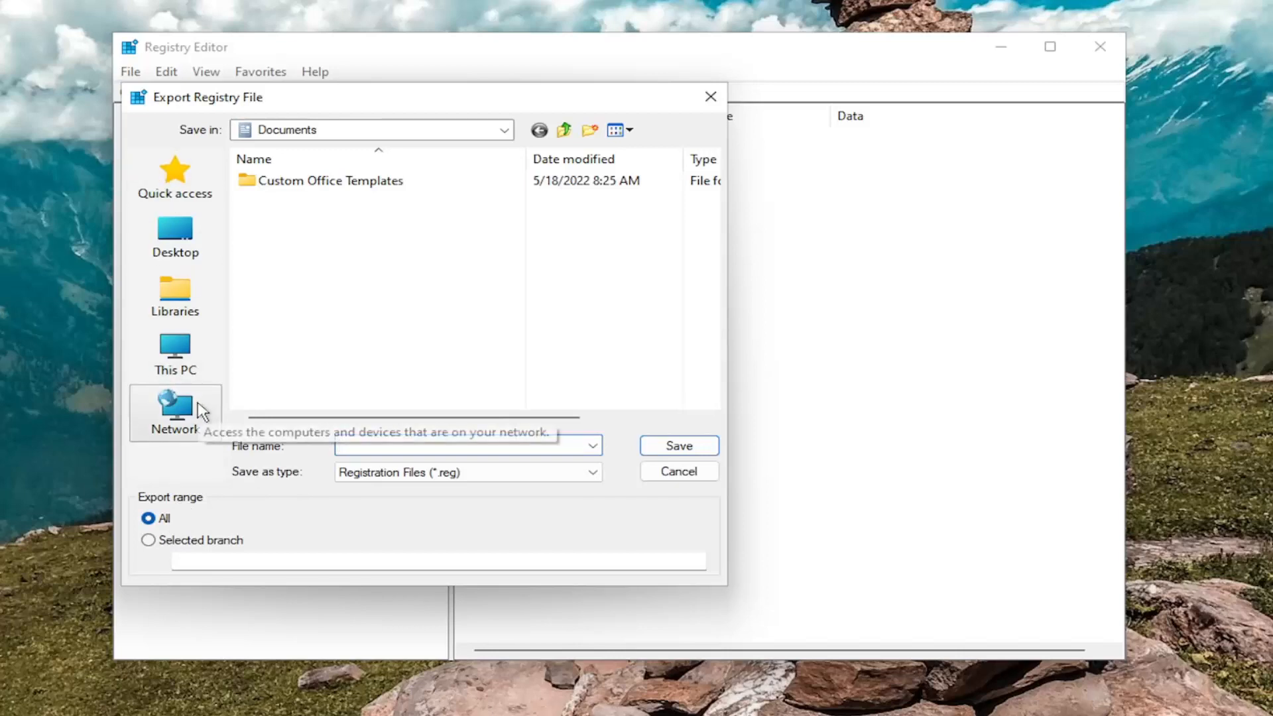
{"action": "mouse_move", "coordinate": [691, 472]}
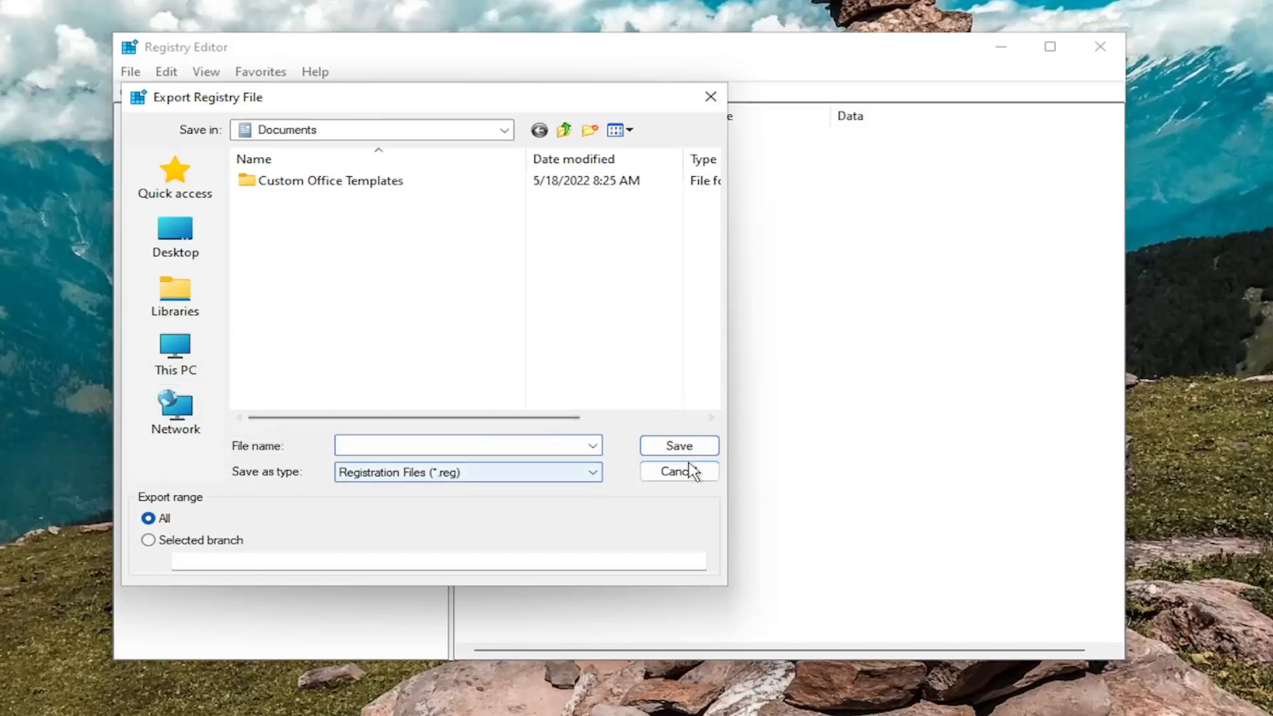
{"action": "left_click", "coordinate": [679, 472]}
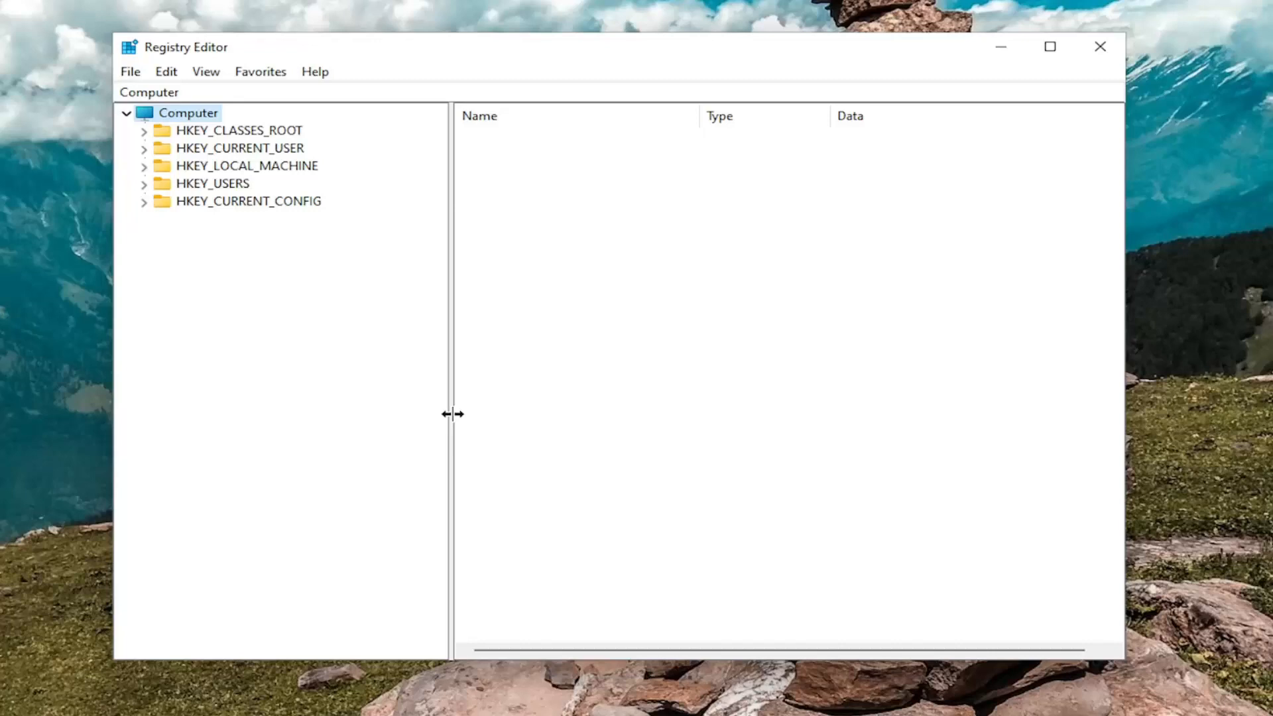
{"action": "mouse_move", "coordinate": [148, 87]}
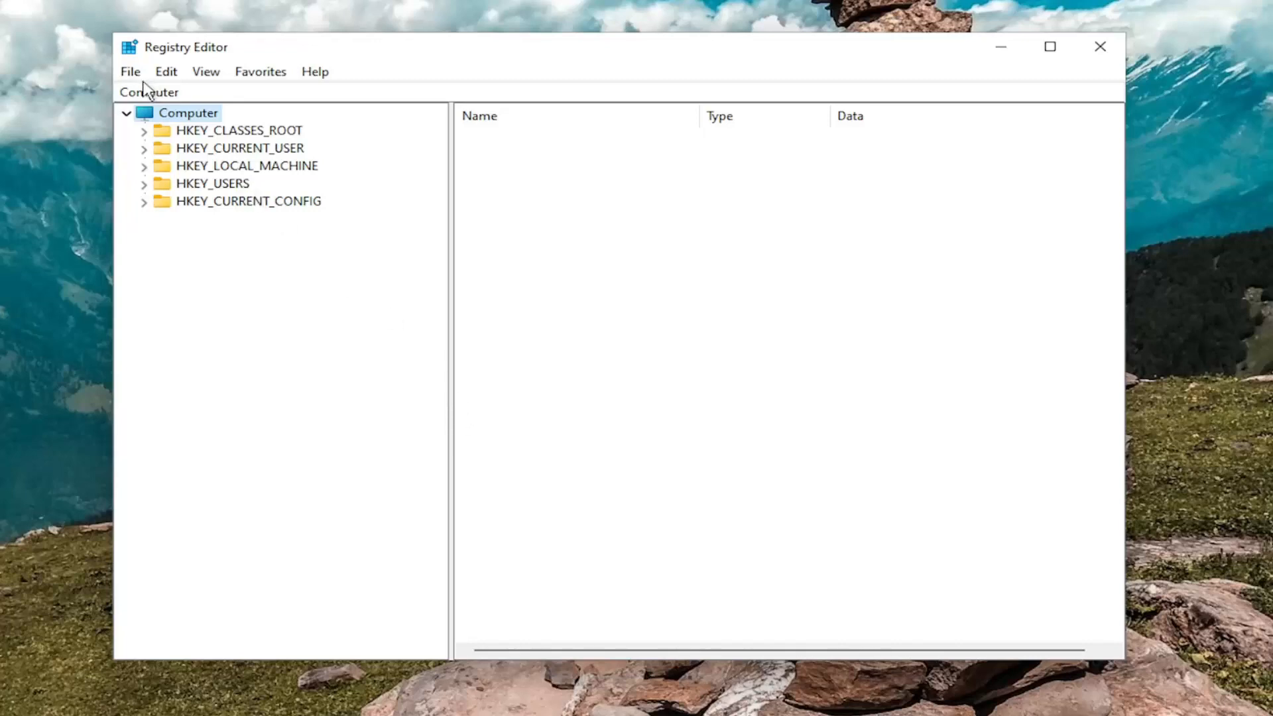
{"action": "left_click", "coordinate": [130, 71]}
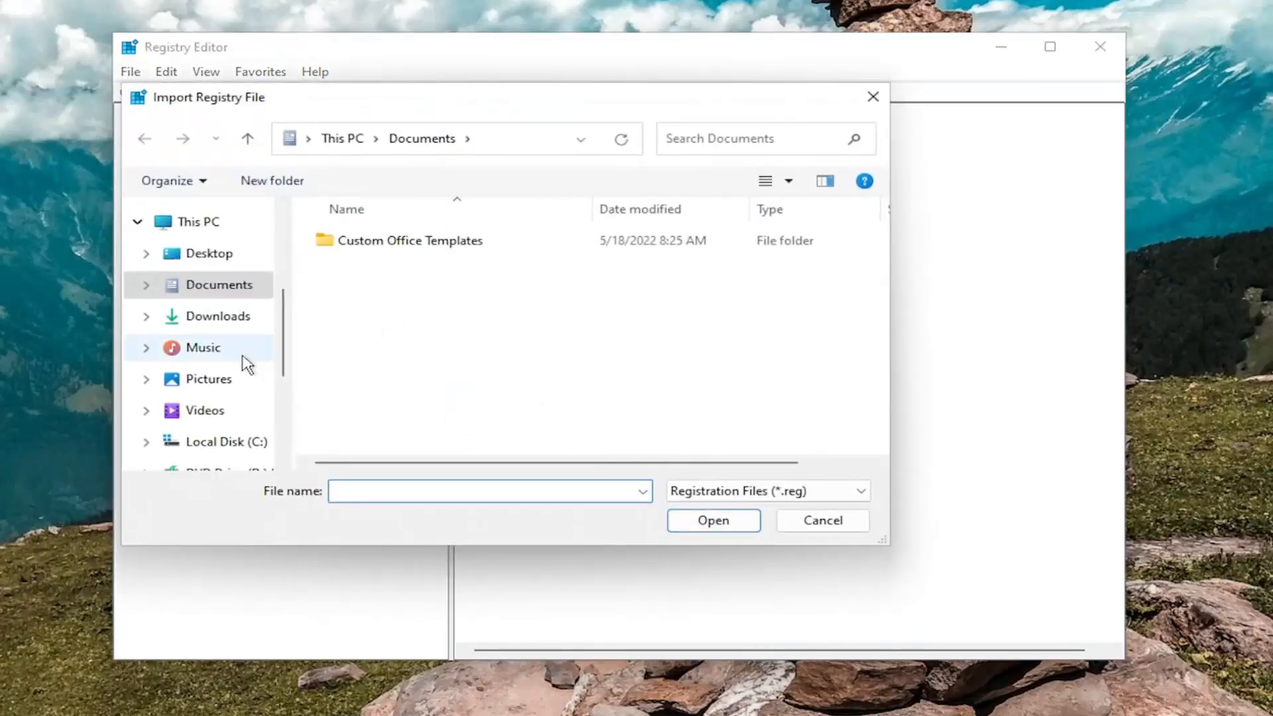
{"action": "mouse_move", "coordinate": [822, 521]}
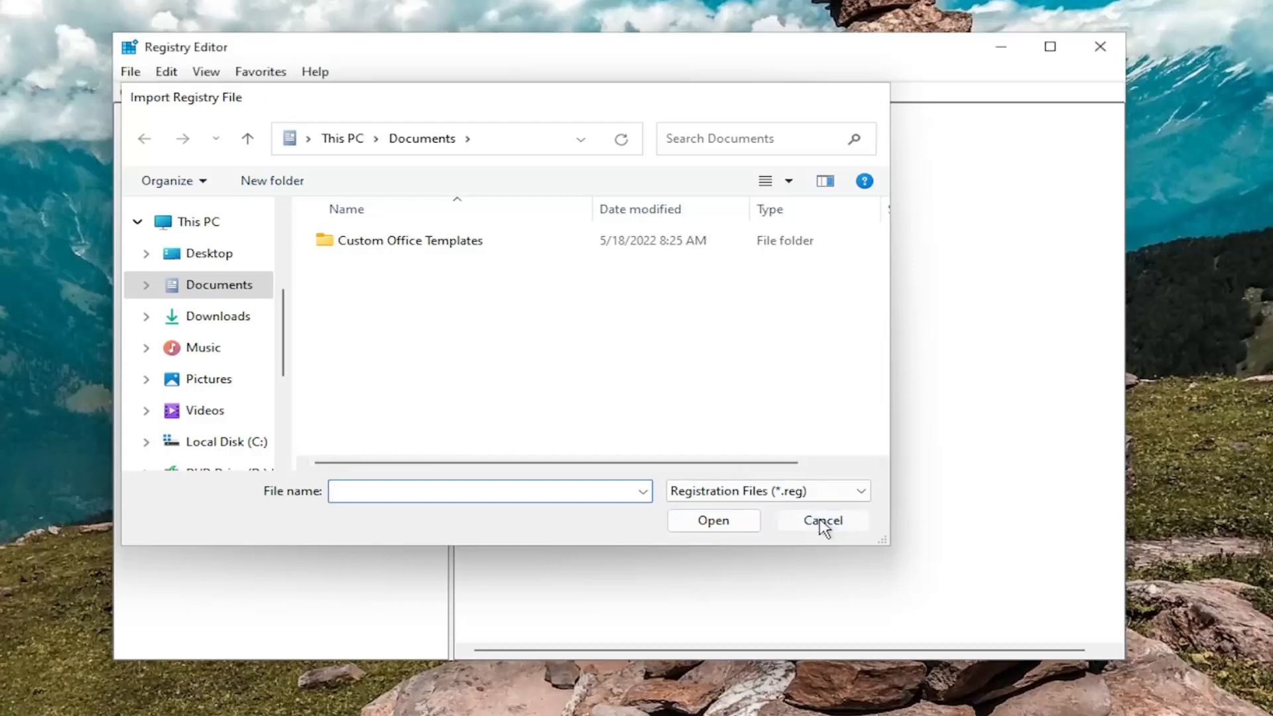
Cancel the import and select HKEY_CURRENT_USER\Software\Microsoft\Office\16.0\Common in the tree.
{"action": "left_click", "coordinate": [821, 520]}
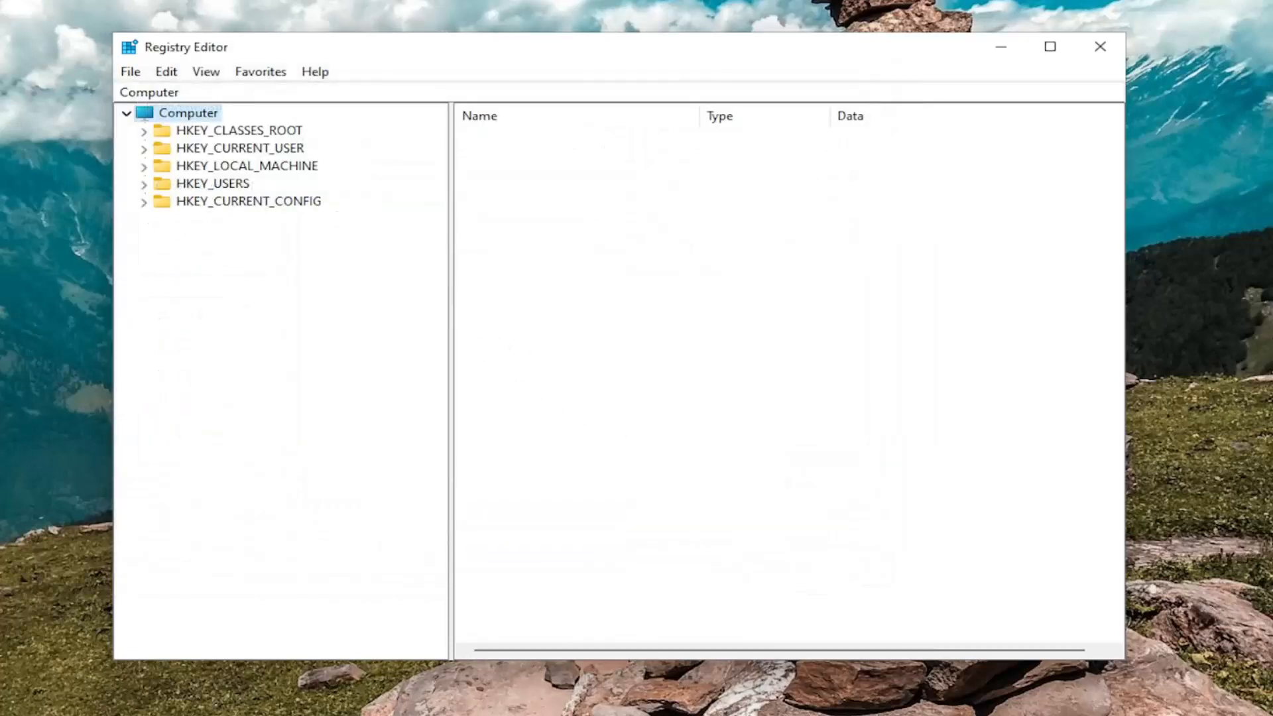
{"action": "mouse_move", "coordinate": [1077, 239]}
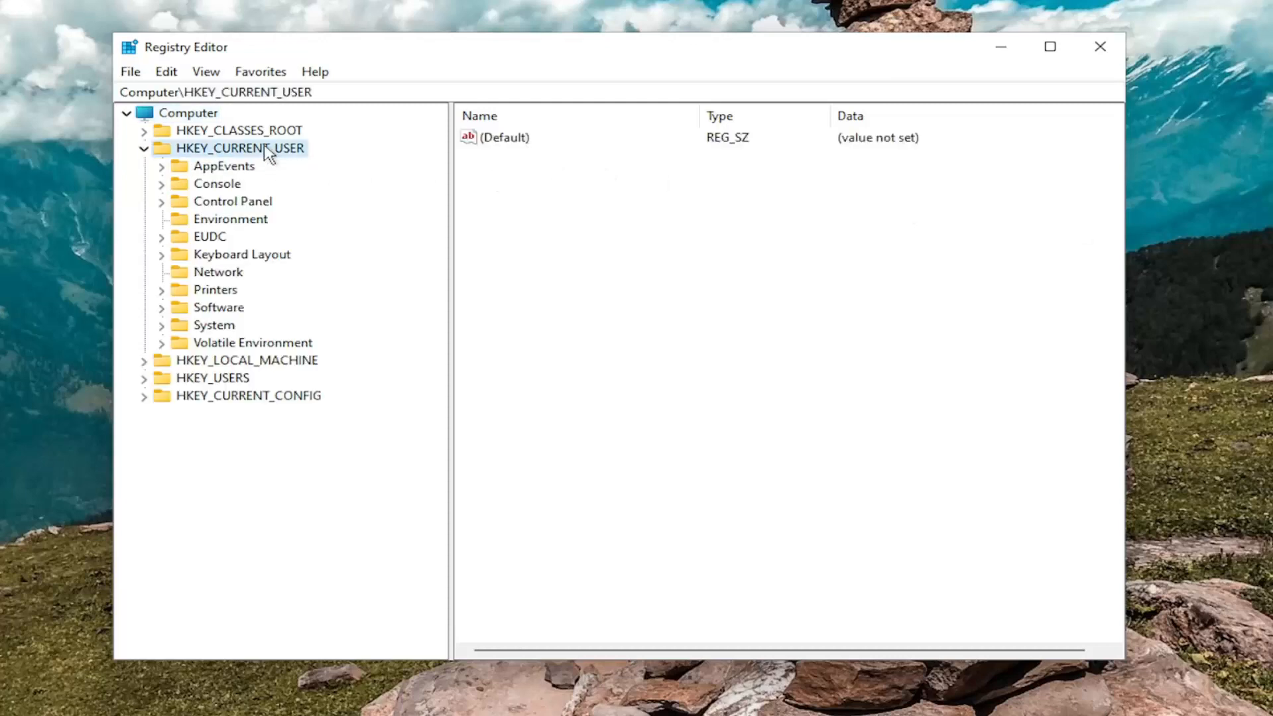
{"action": "mouse_move", "coordinate": [219, 329]}
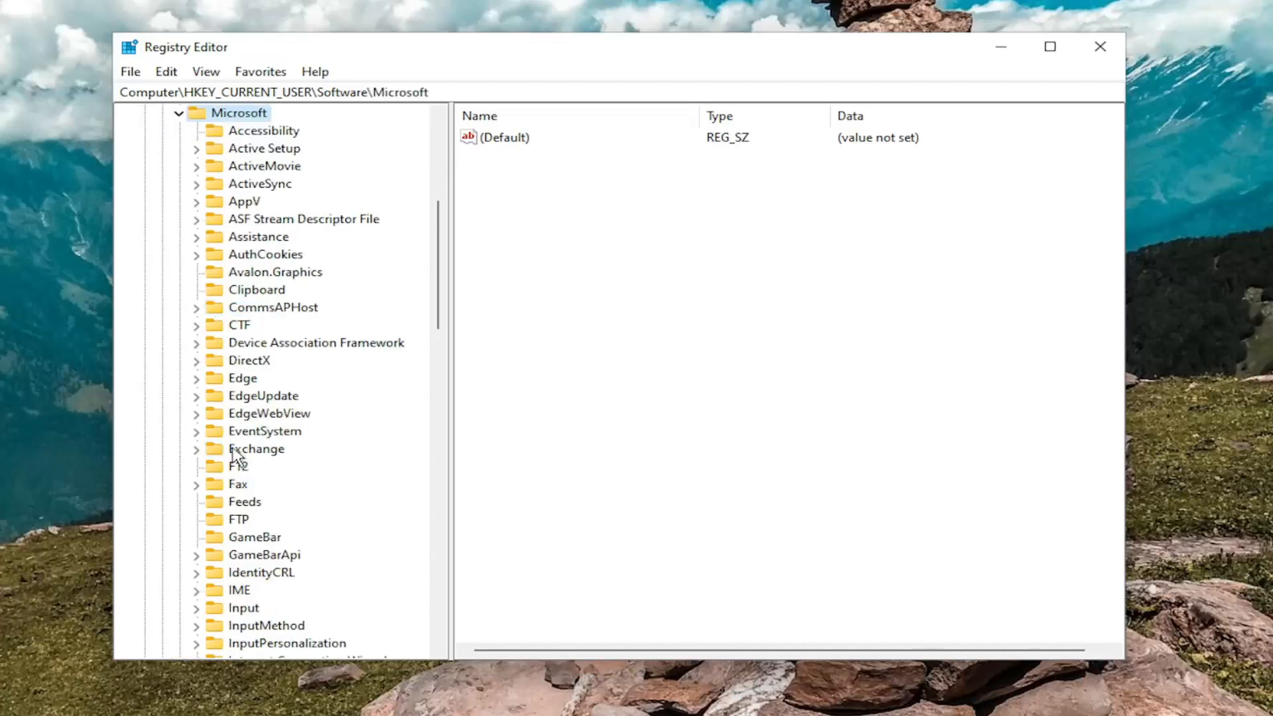
{"action": "scroll", "scroll_direction": "down", "scroll_amount": 3}
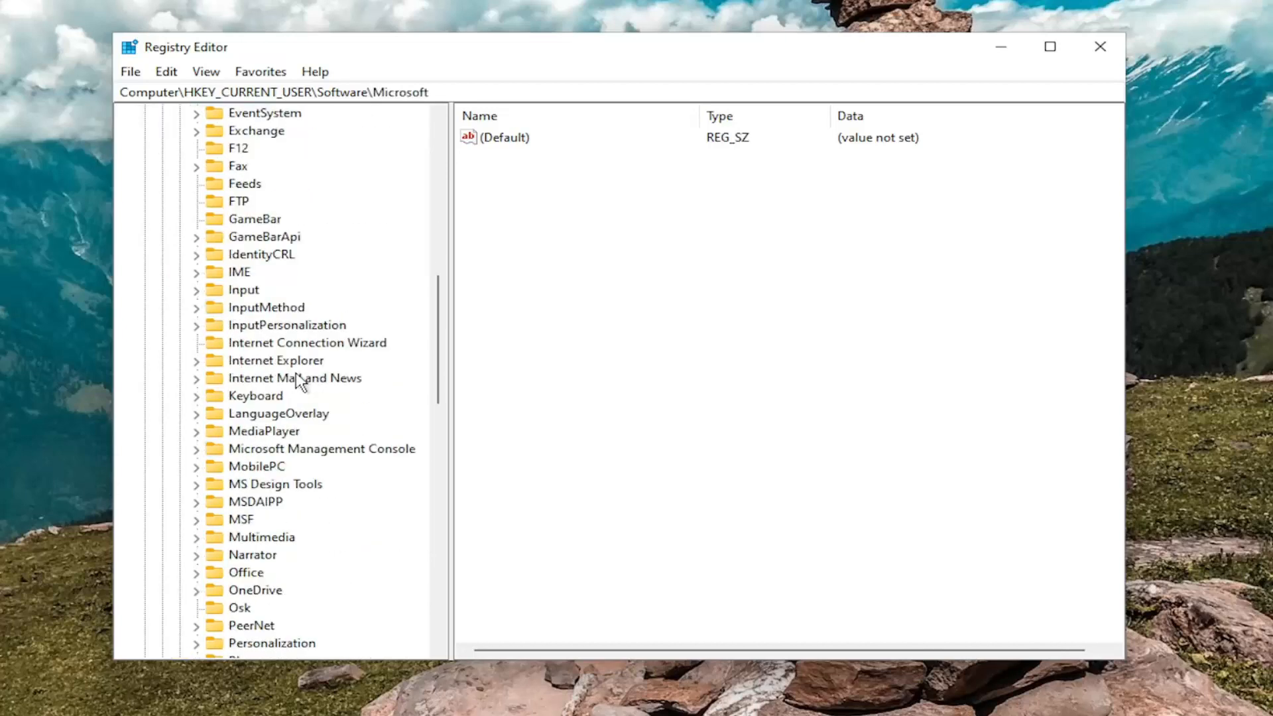
{"action": "left_click", "coordinate": [254, 554]}
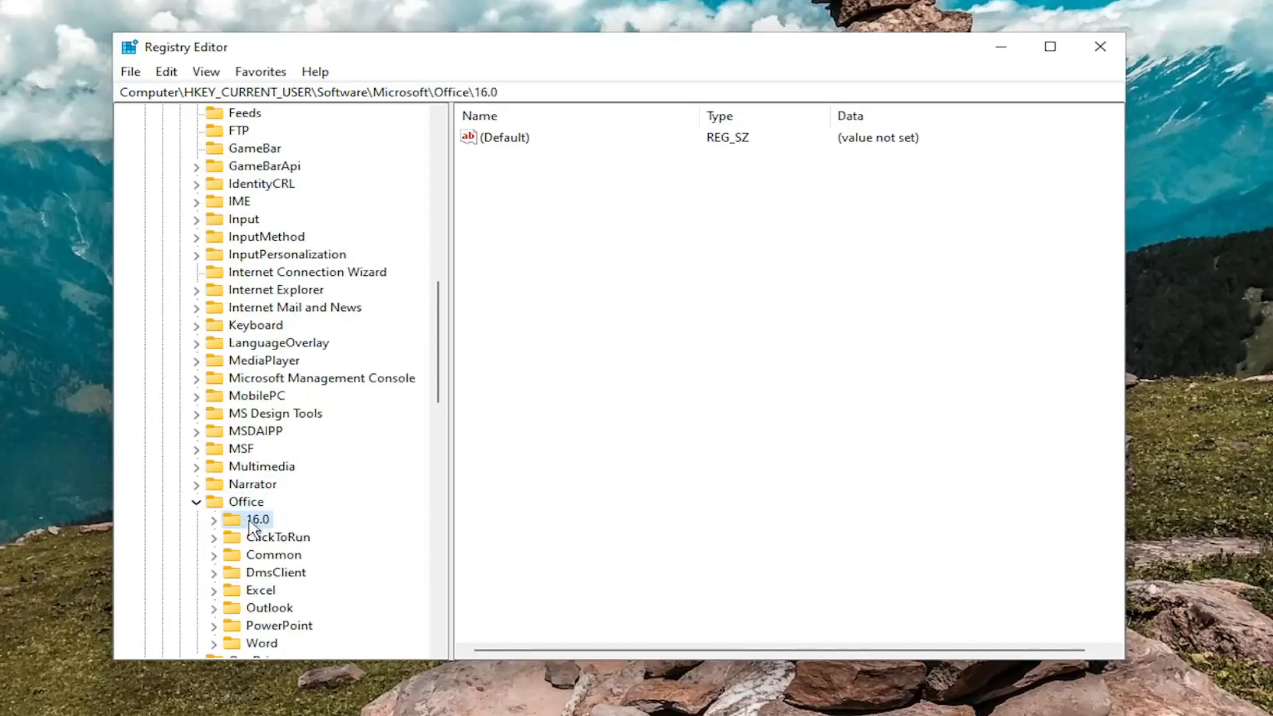
{"action": "mouse_move", "coordinate": [271, 528]}
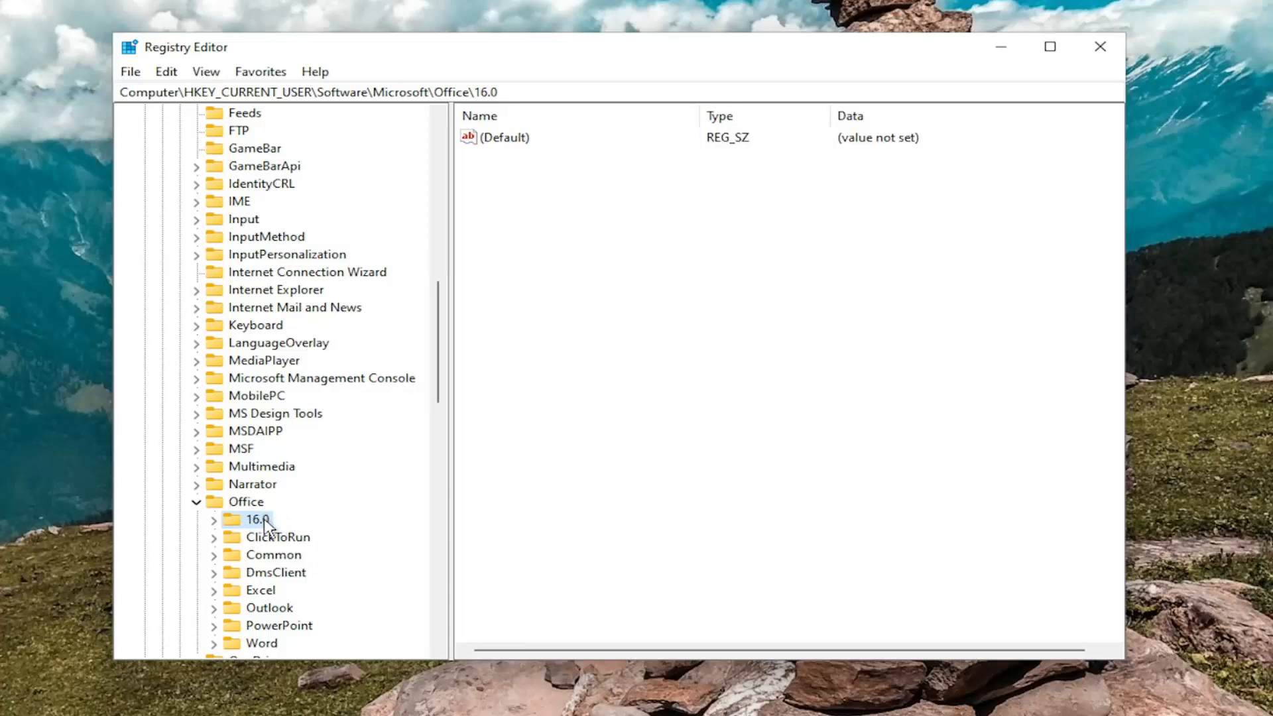
{"action": "mouse_move", "coordinate": [260, 526]}
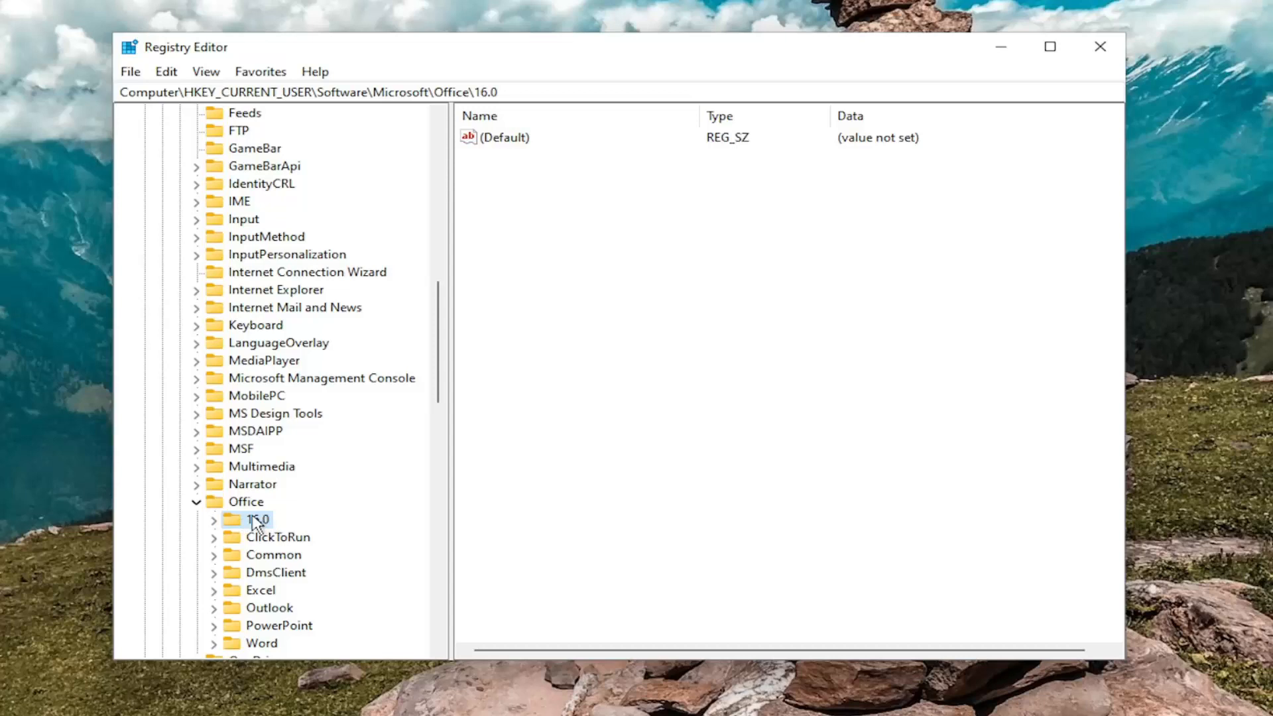
{"action": "mouse_move", "coordinate": [267, 526]}
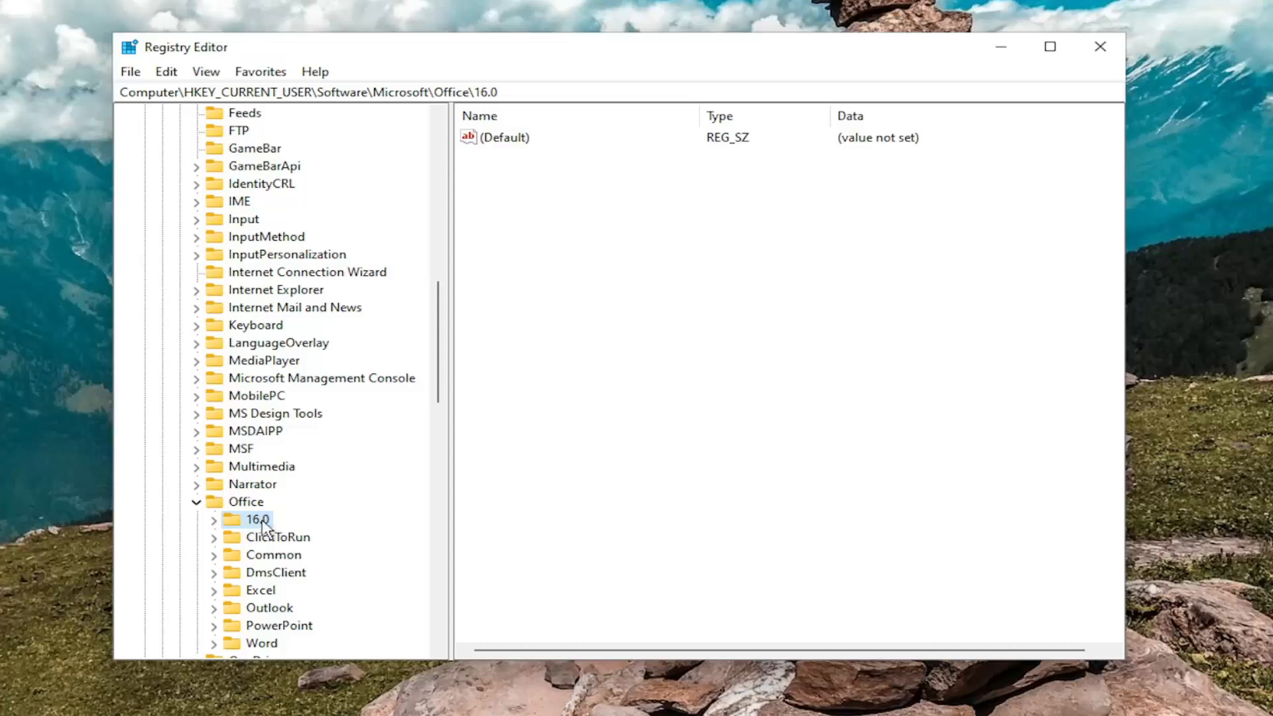
{"action": "mouse_move", "coordinate": [258, 509]}
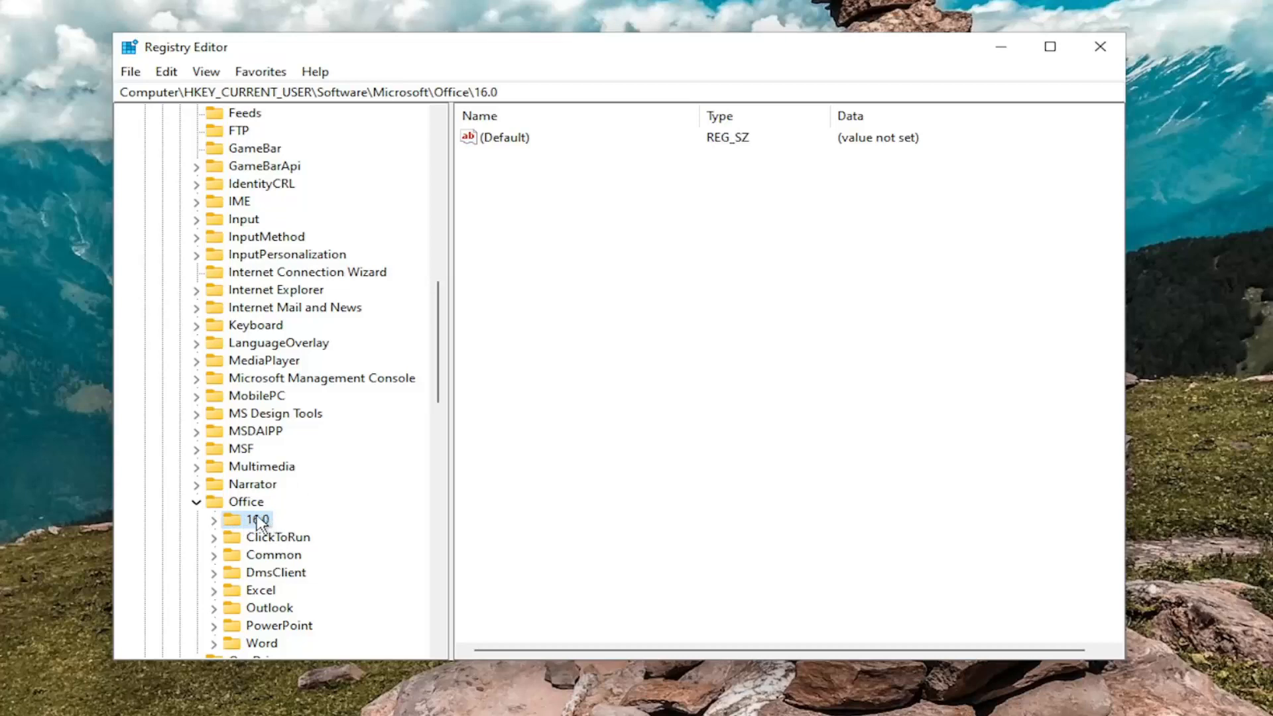
{"action": "mouse_move", "coordinate": [302, 553]}
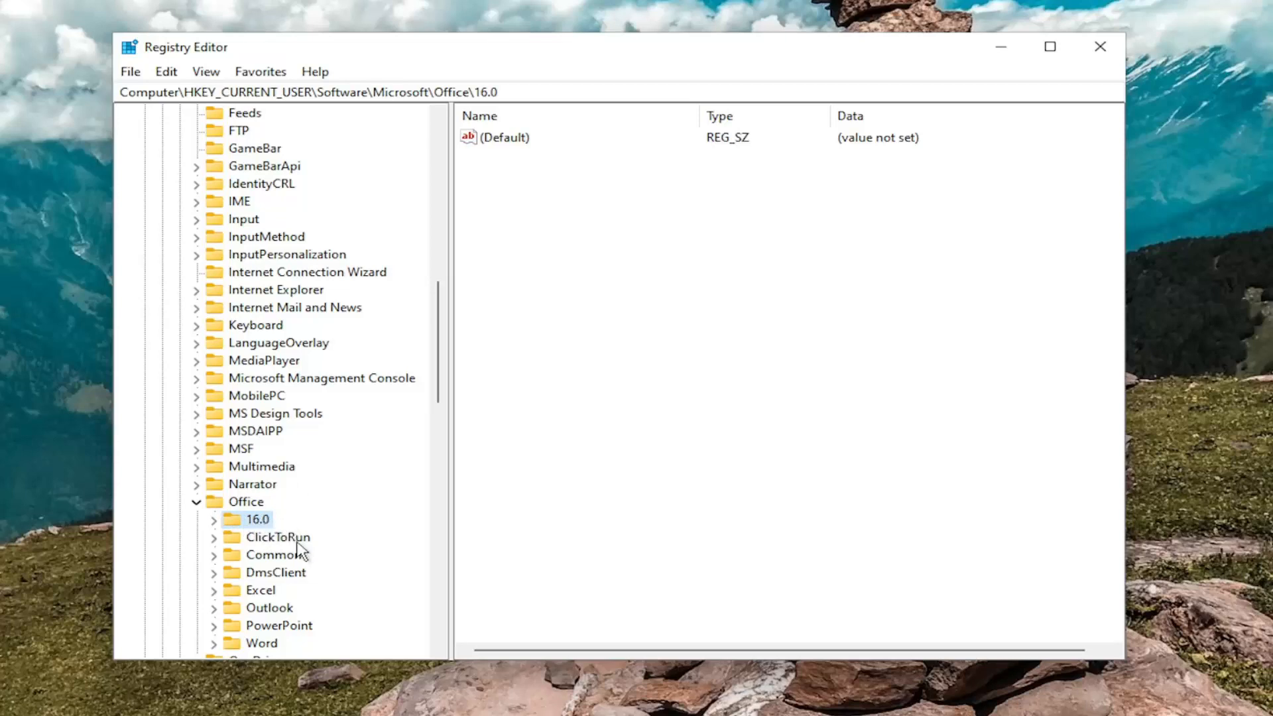
{"action": "mouse_move", "coordinate": [286, 542]}
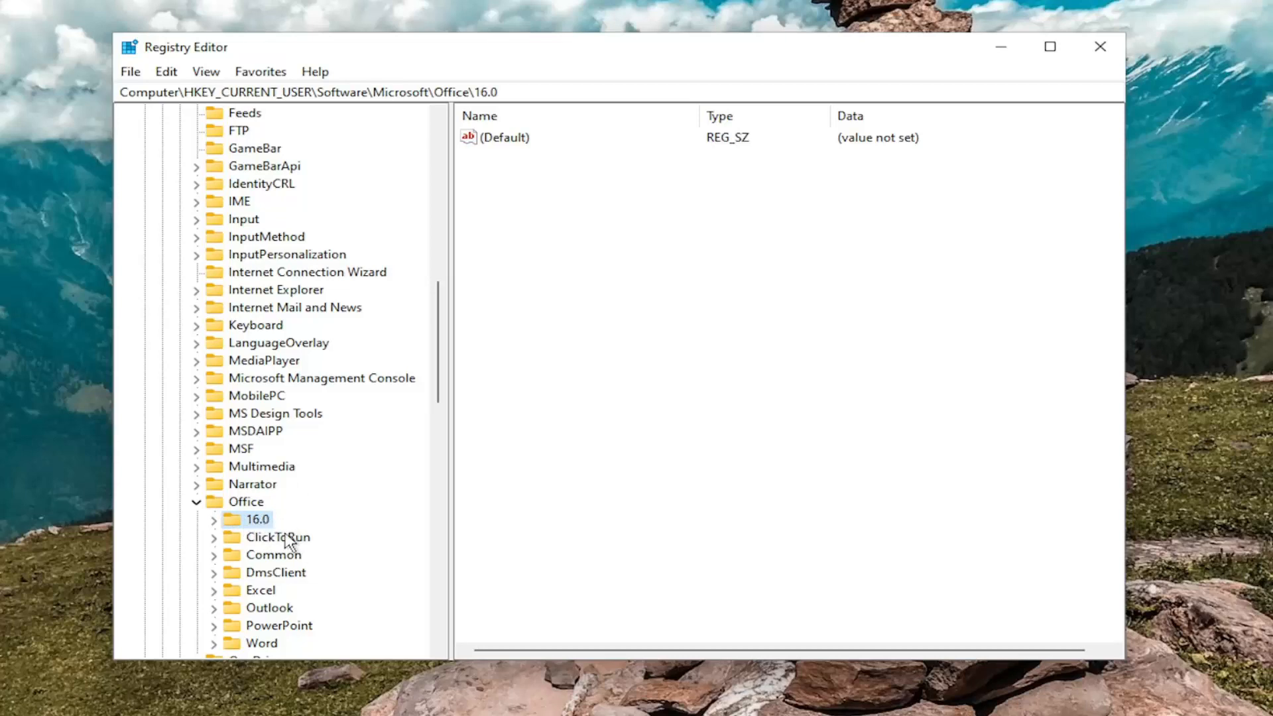
{"action": "mouse_move", "coordinate": [266, 534]}
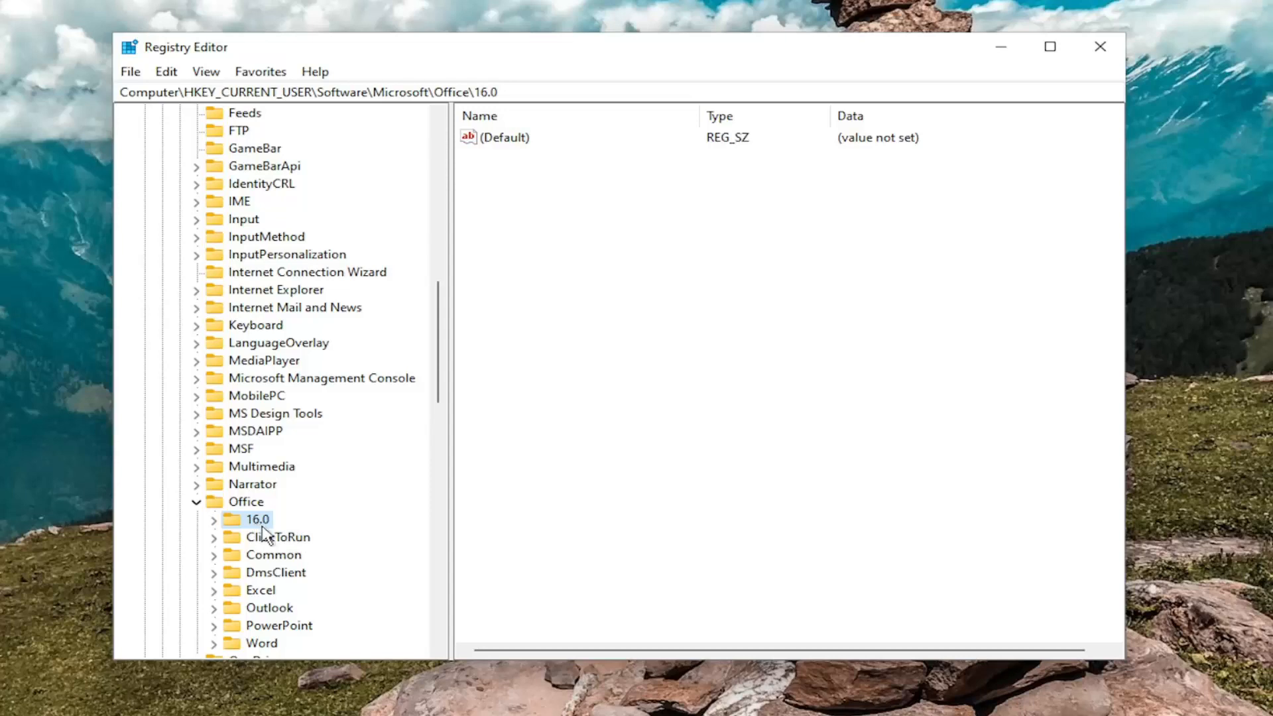
{"action": "mouse_move", "coordinate": [263, 531]}
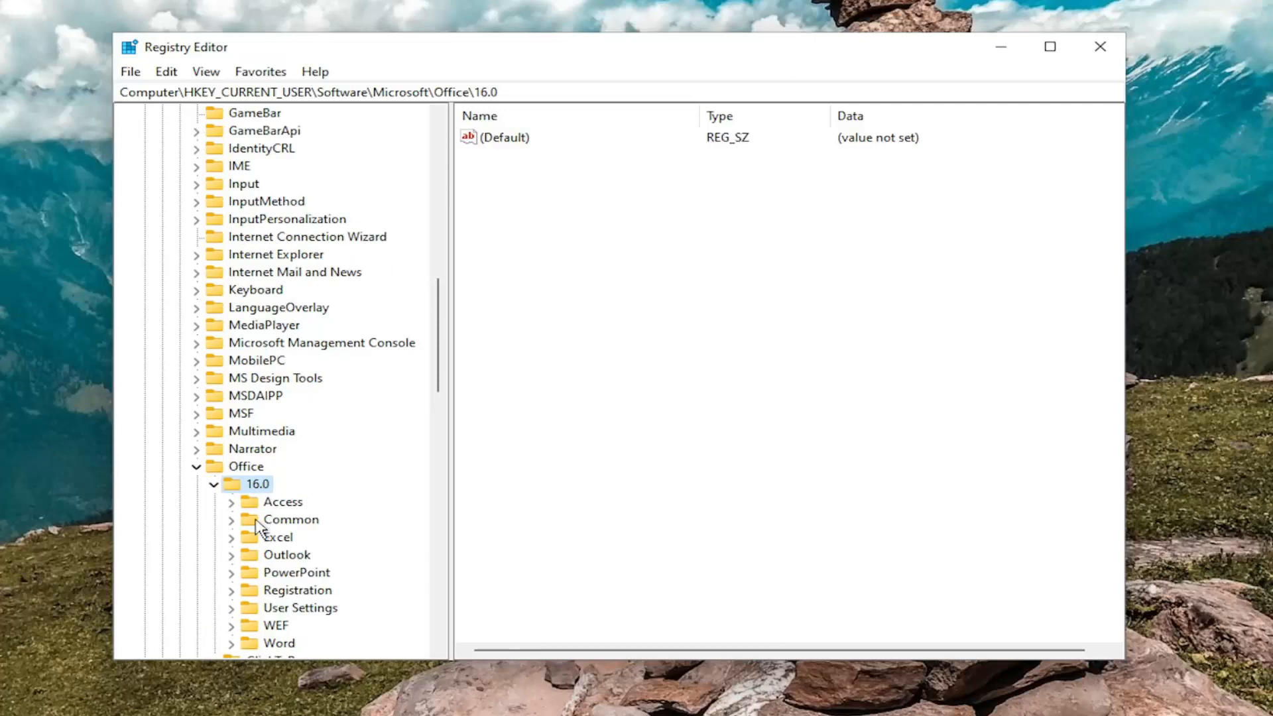
{"action": "left_click", "coordinate": [290, 518]}
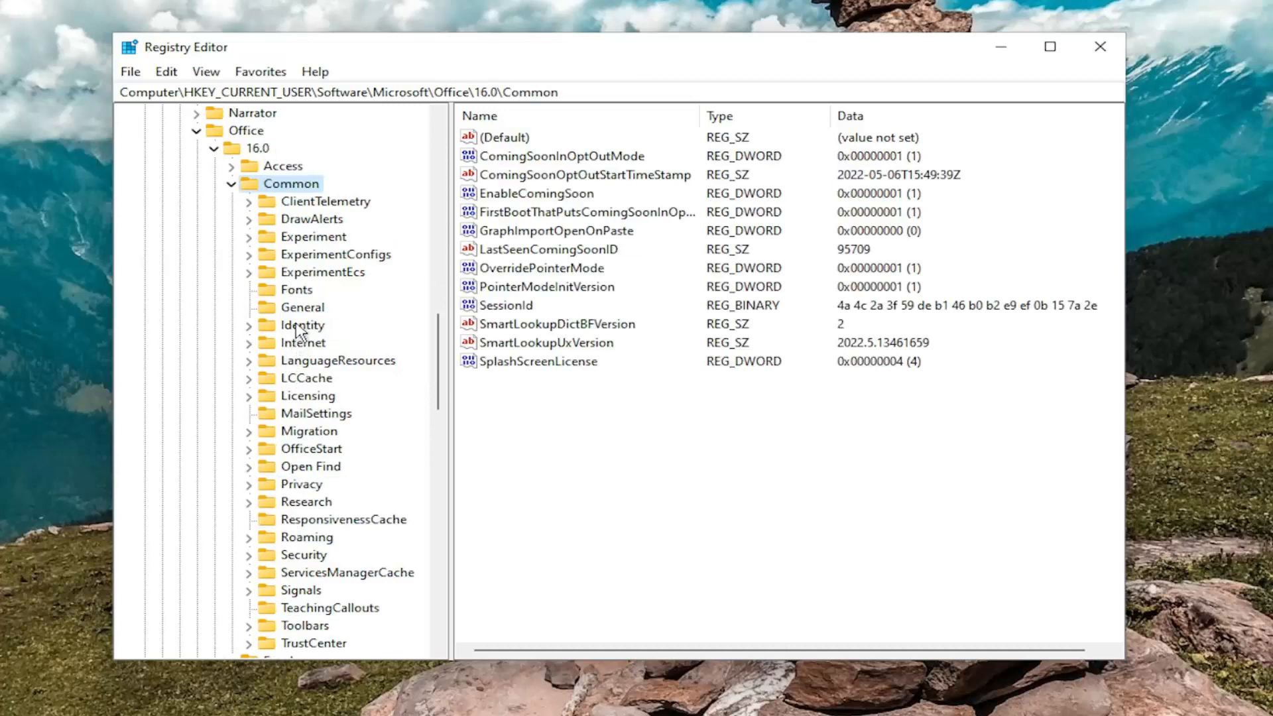
Select the Identity key to list its Version and TrustedSiteUrl values.
{"action": "left_click", "coordinate": [303, 324]}
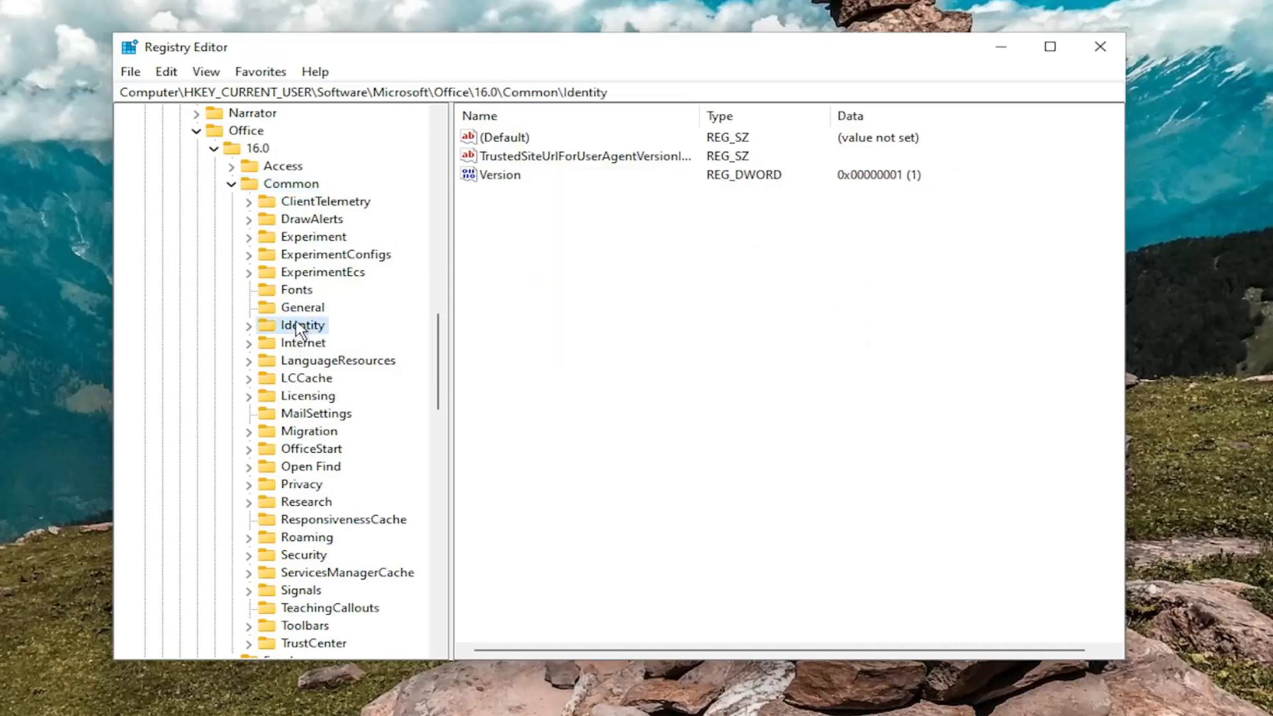
{"action": "mouse_move", "coordinate": [302, 333]}
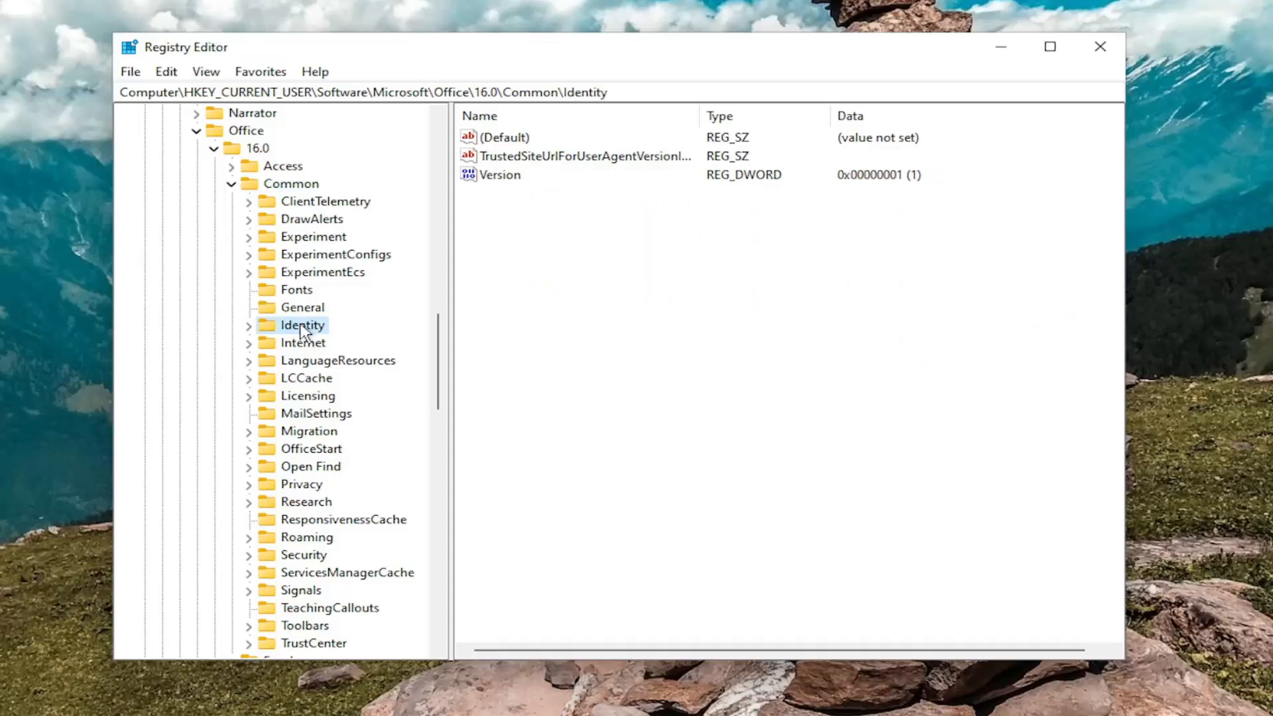
{"action": "mouse_move", "coordinate": [75, 165]}
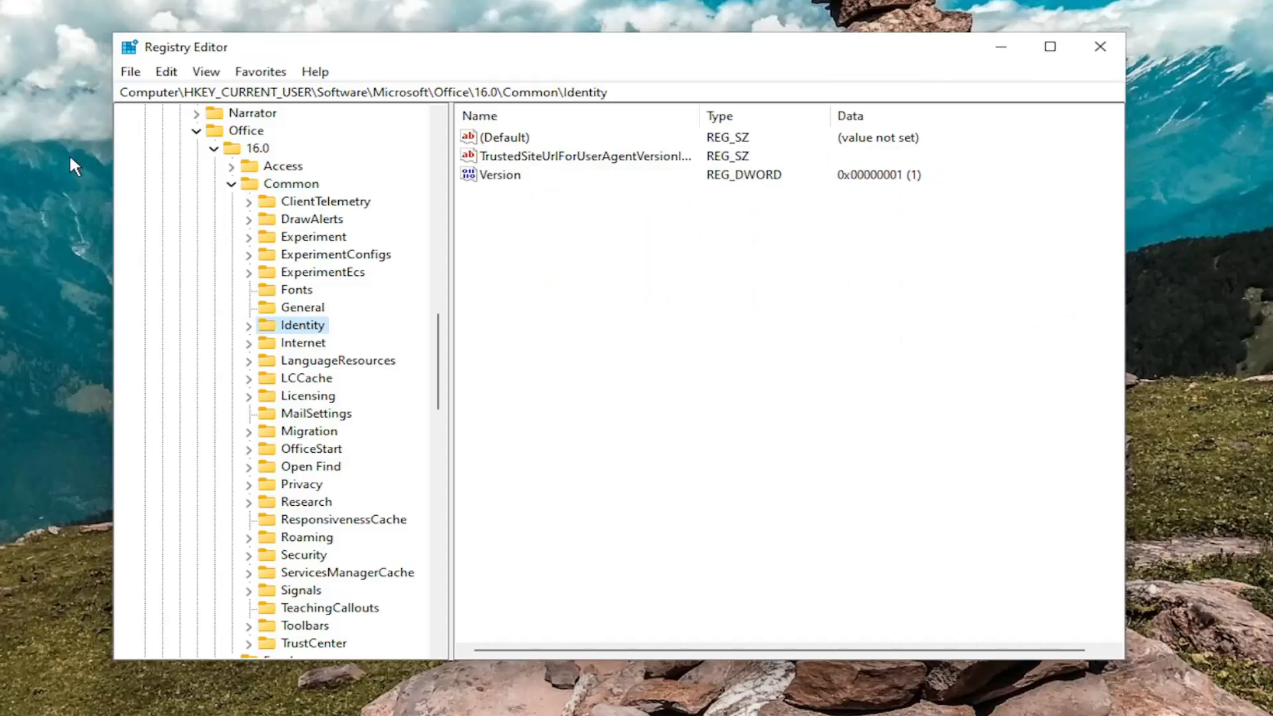
{"action": "mouse_move", "coordinate": [416, 115]}
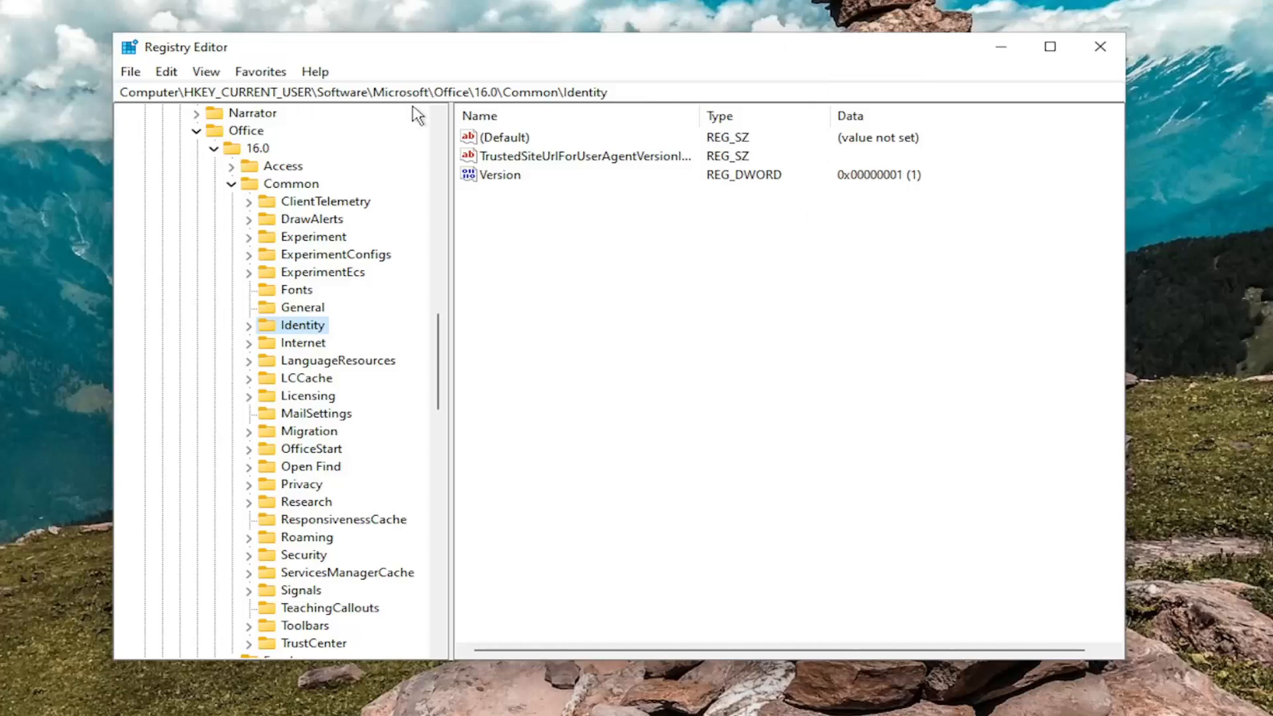
{"action": "mouse_move", "coordinate": [594, 214]}
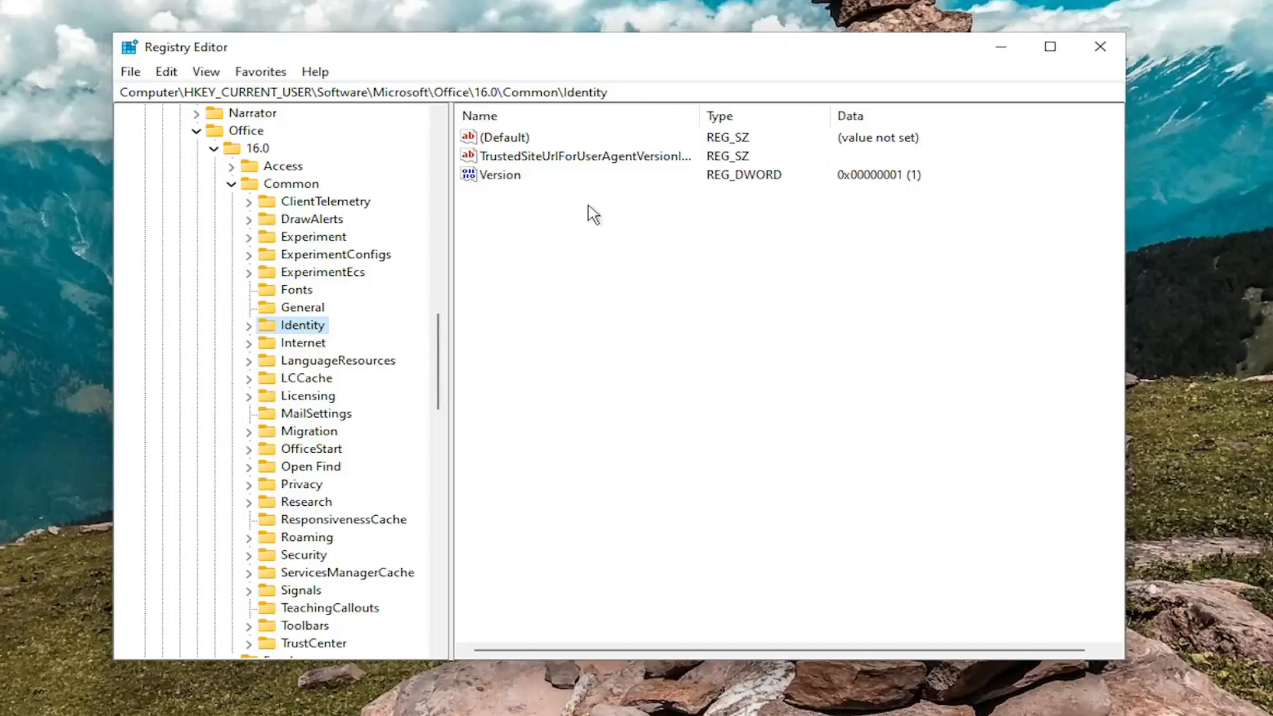
{"action": "mouse_move", "coordinate": [591, 270]}
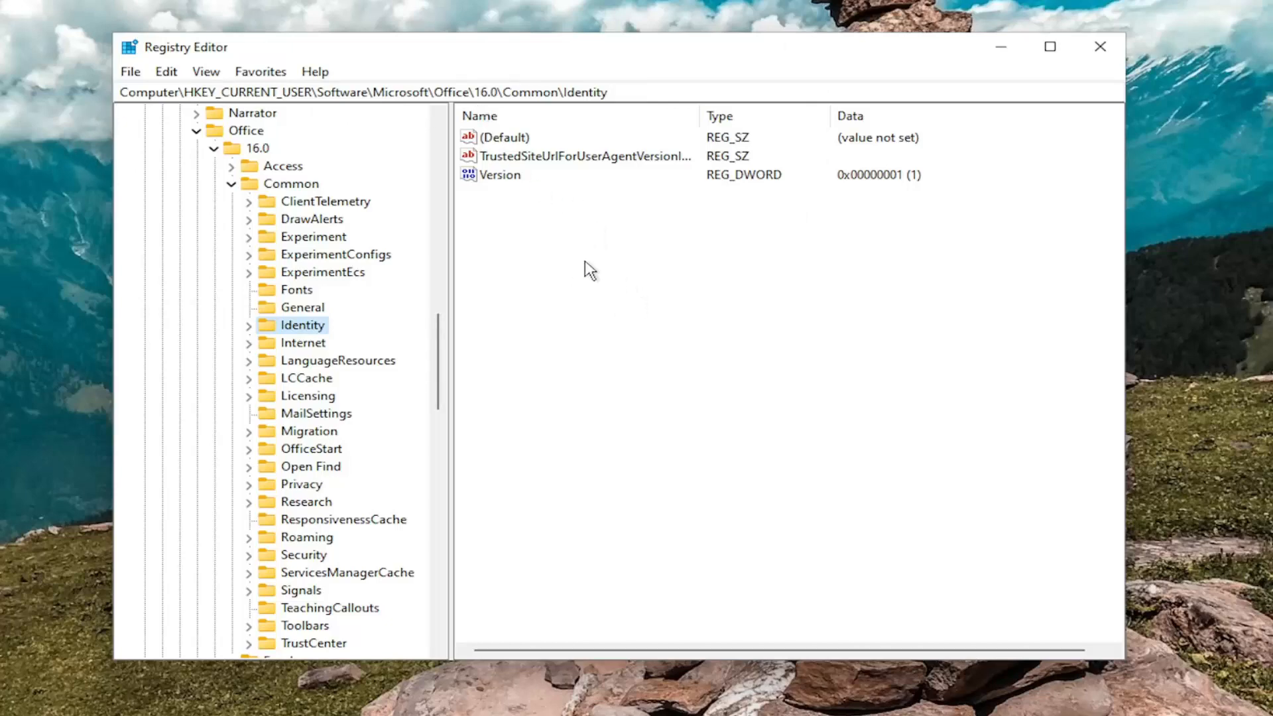
Create a DWORD (32-bit) value named EnableADAL in the Identity key, default data 0.
{"action": "right_click", "coordinate": [589, 271]}
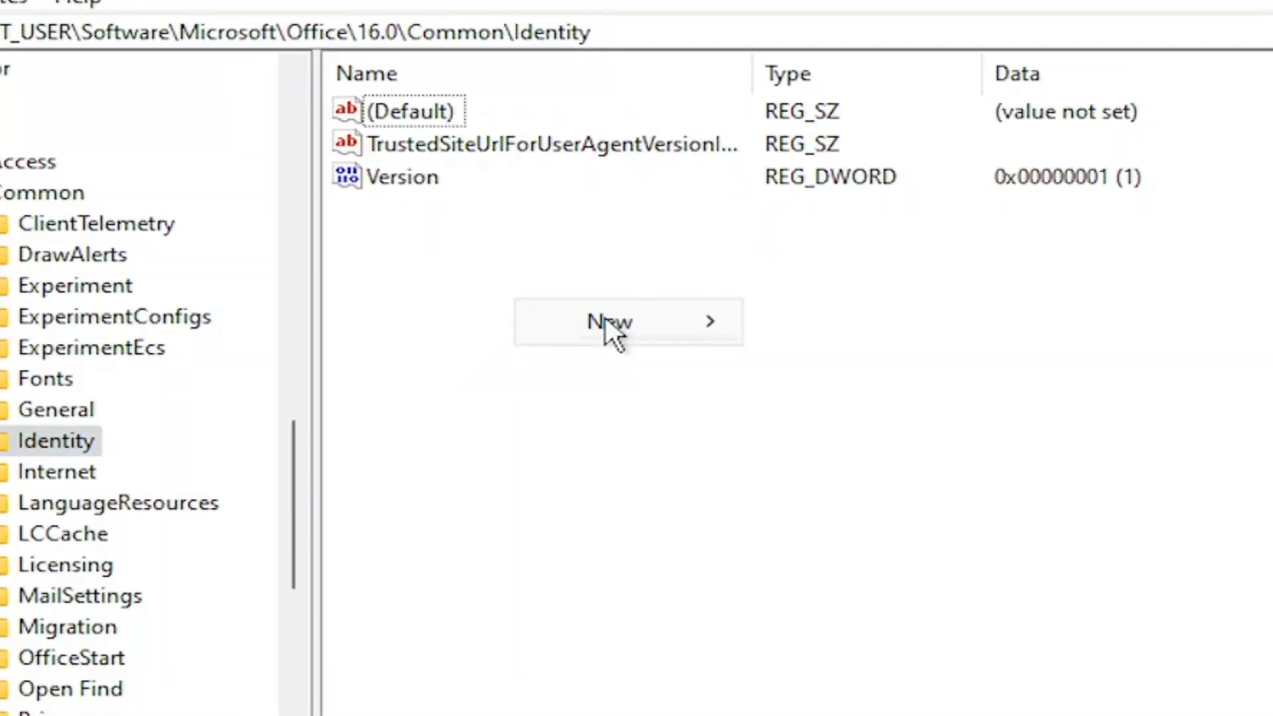
{"action": "left_click", "coordinate": [607, 321]}
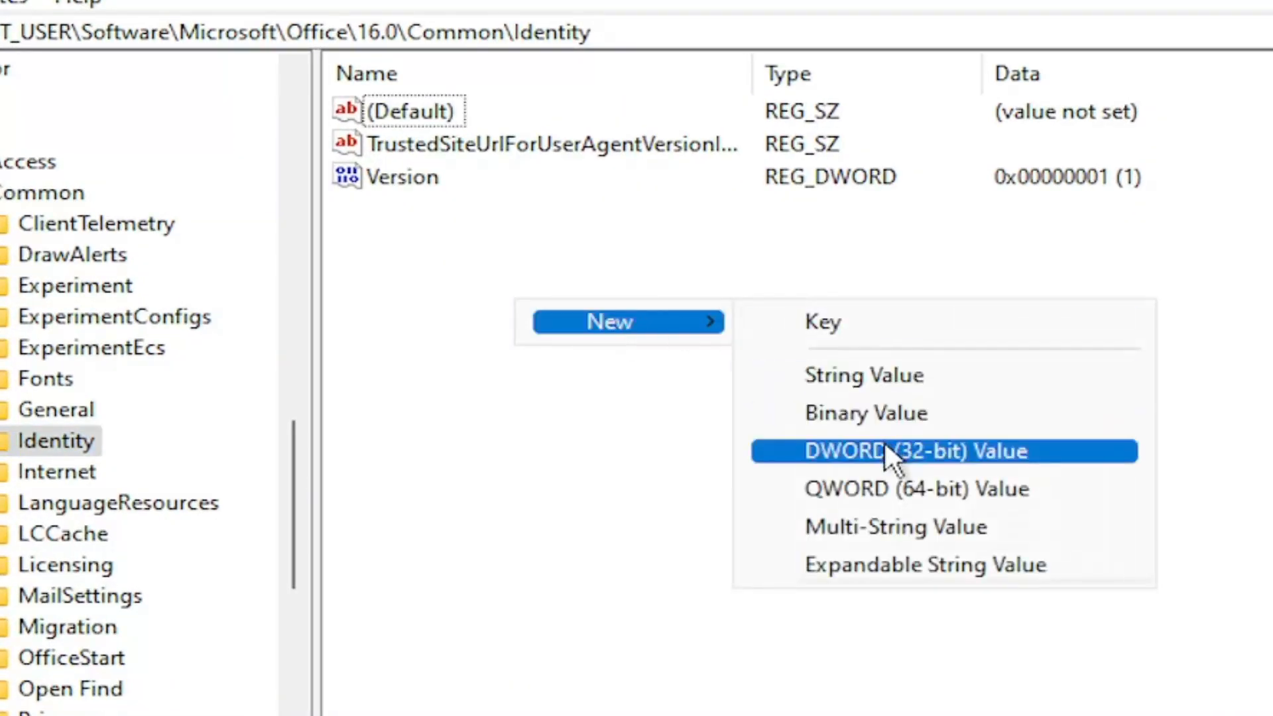
{"action": "left_click", "coordinate": [889, 451]}
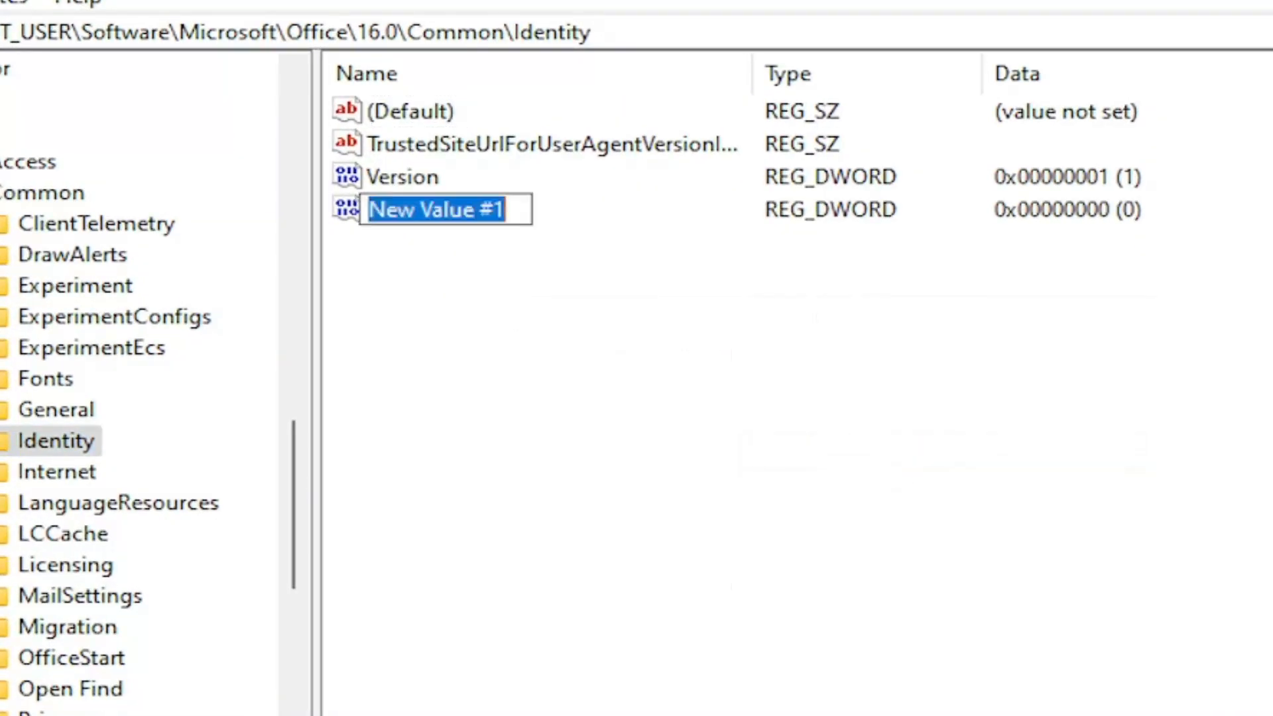
{"action": "type", "text": "Enable"}
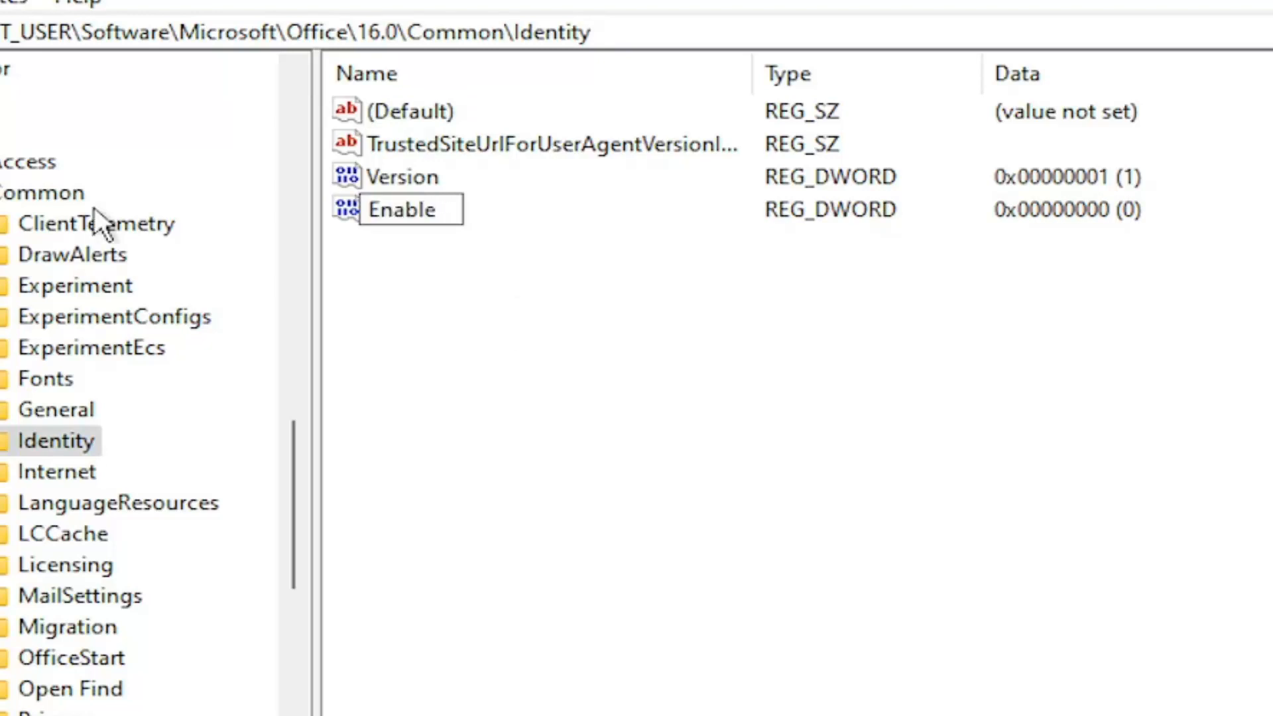
{"action": "type", "text": "ADAL"}
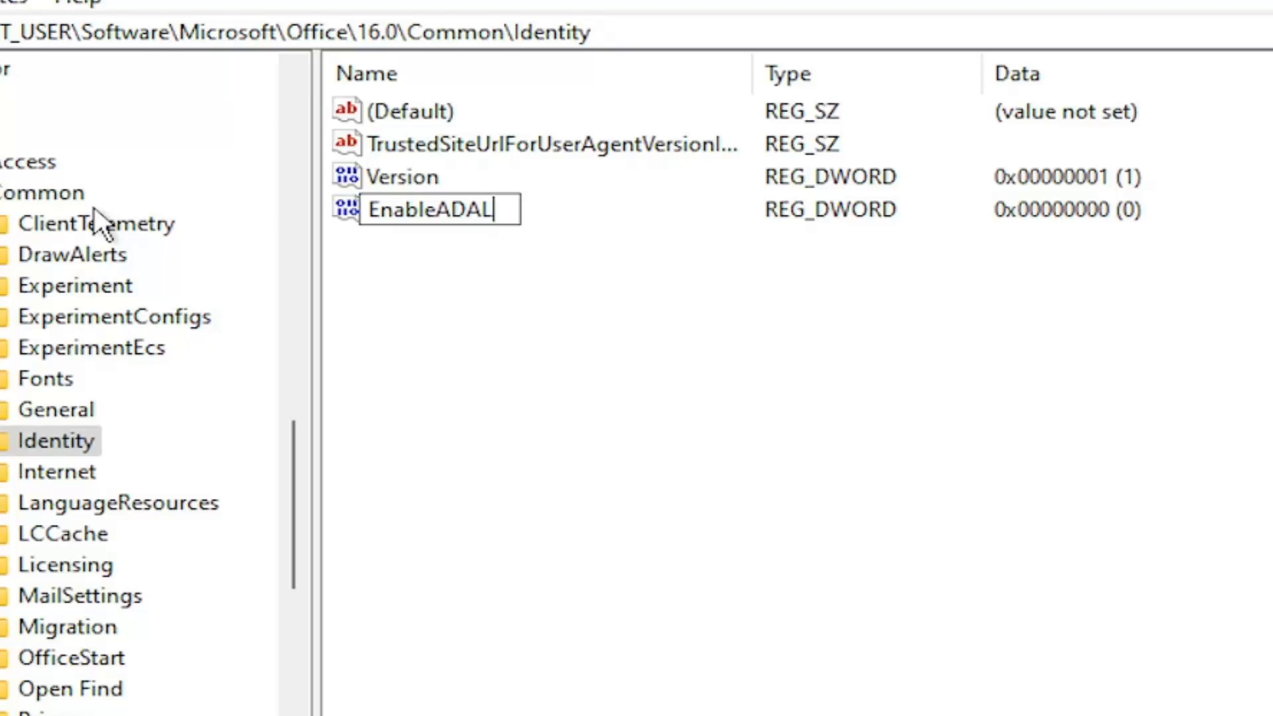
{"action": "key", "text": "Return"}
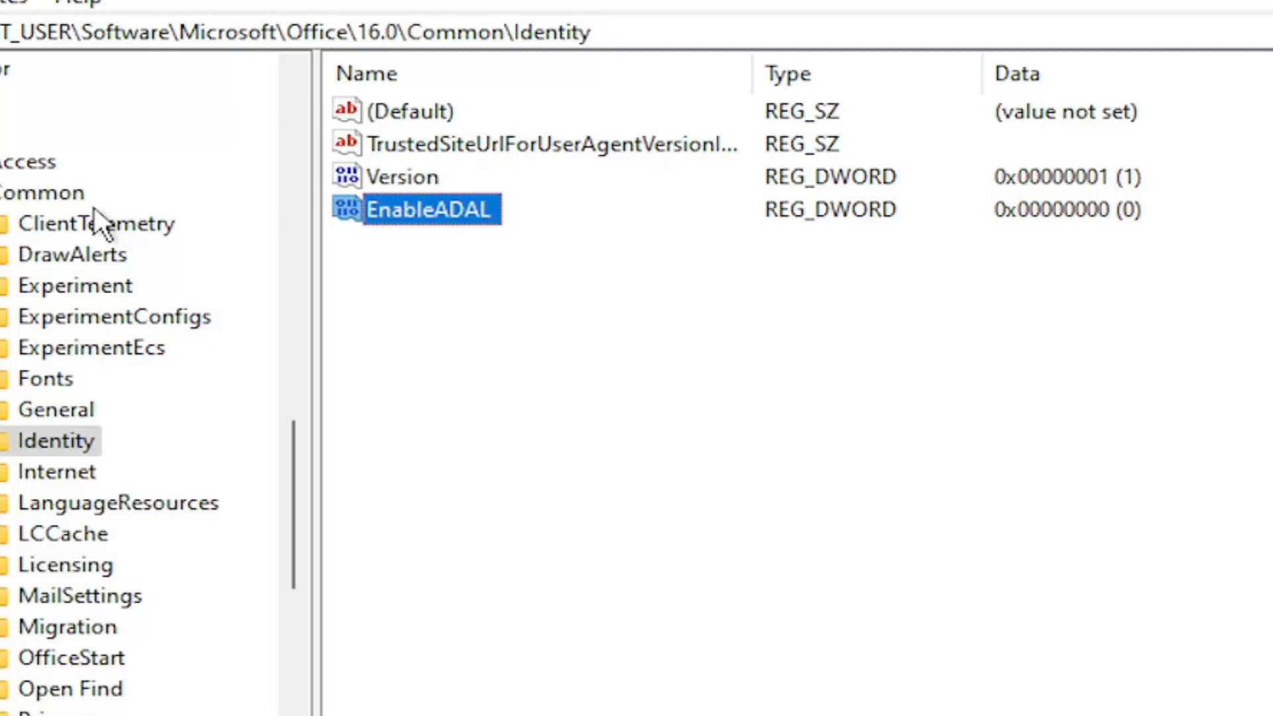
{"action": "mouse_move", "coordinate": [102, 227]}
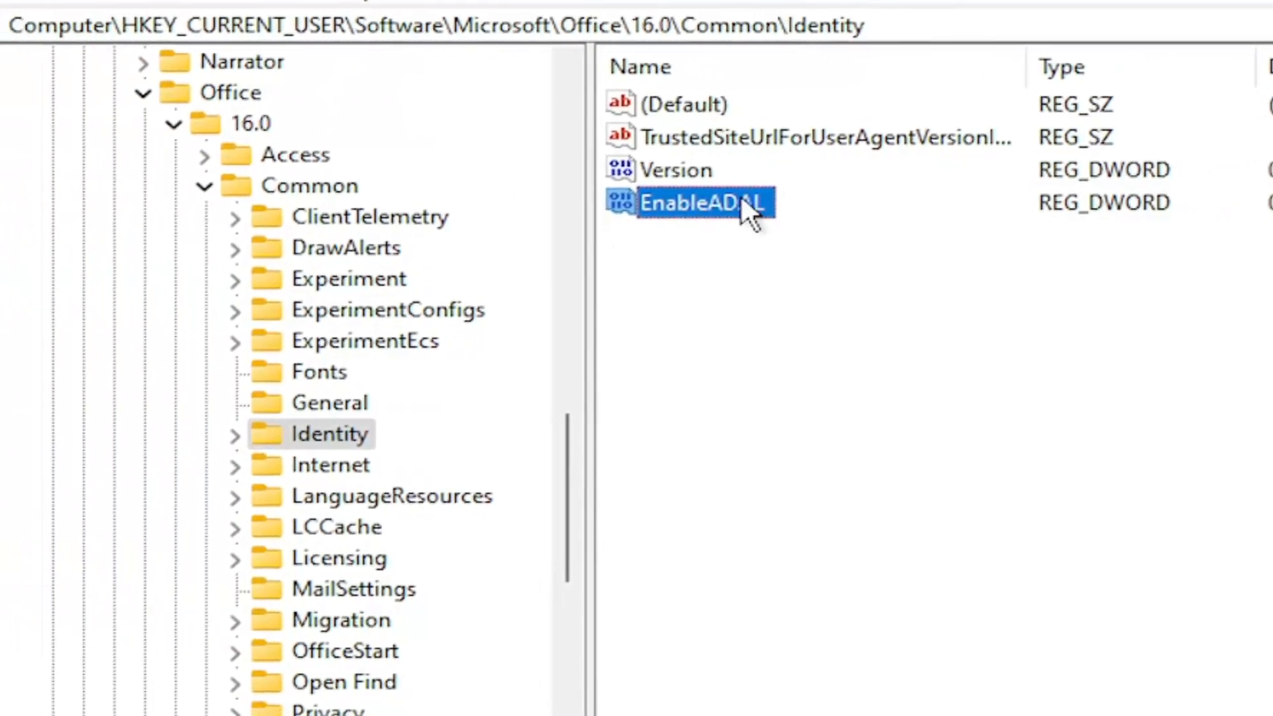
{"action": "double_click", "coordinate": [701, 202]}
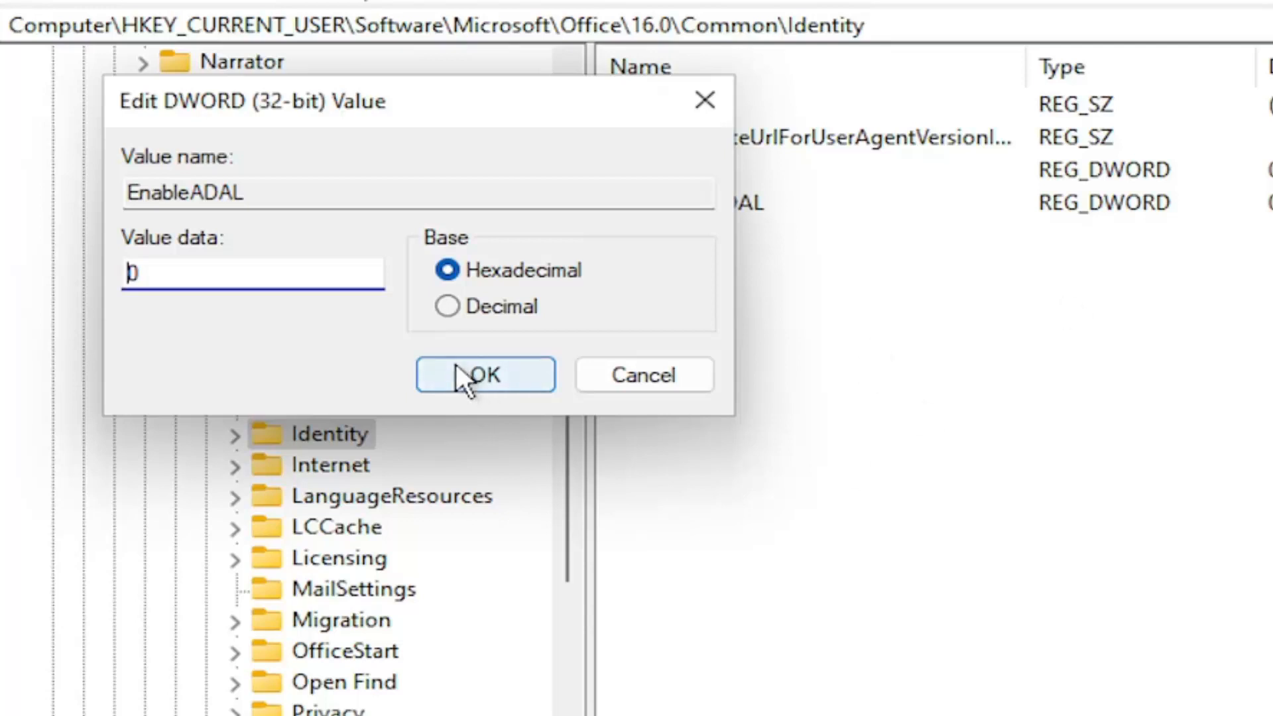
{"action": "left_click", "coordinate": [484, 374]}
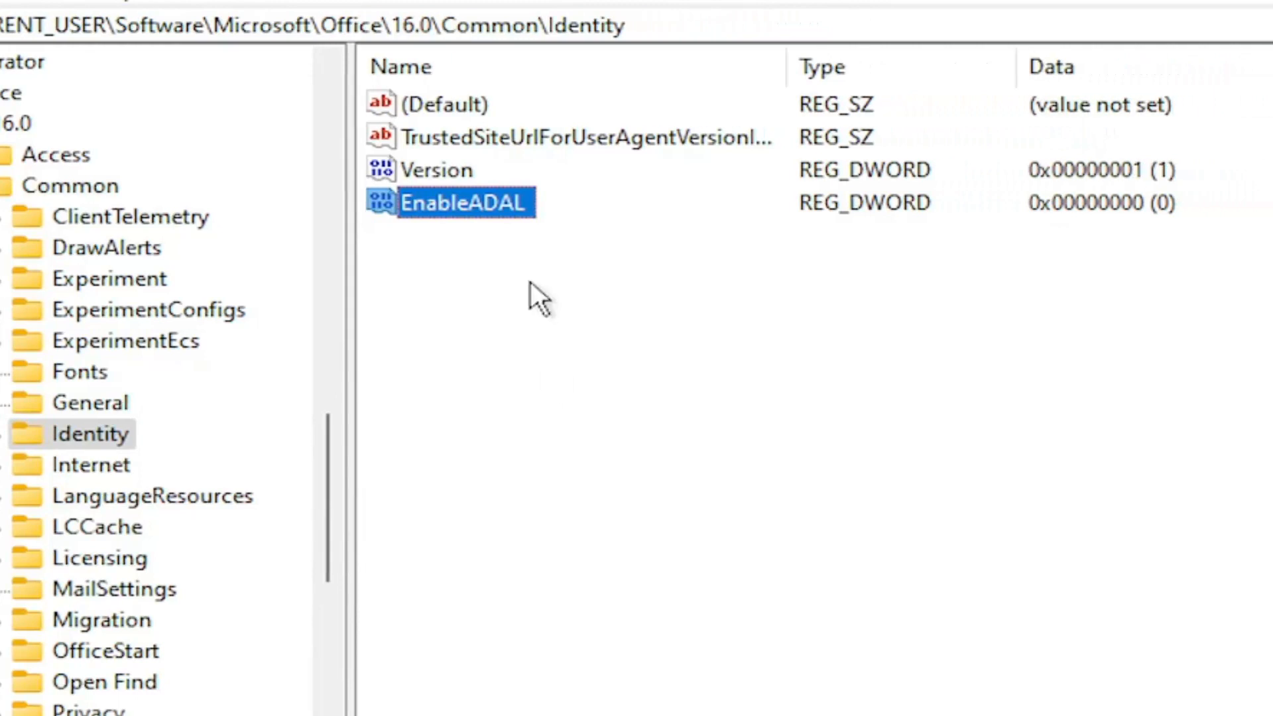
Create a DWORD (32-bit) value named DisableADALaptopWAMOverride and open its data editor.
{"action": "right_click", "coordinate": [536, 296]}
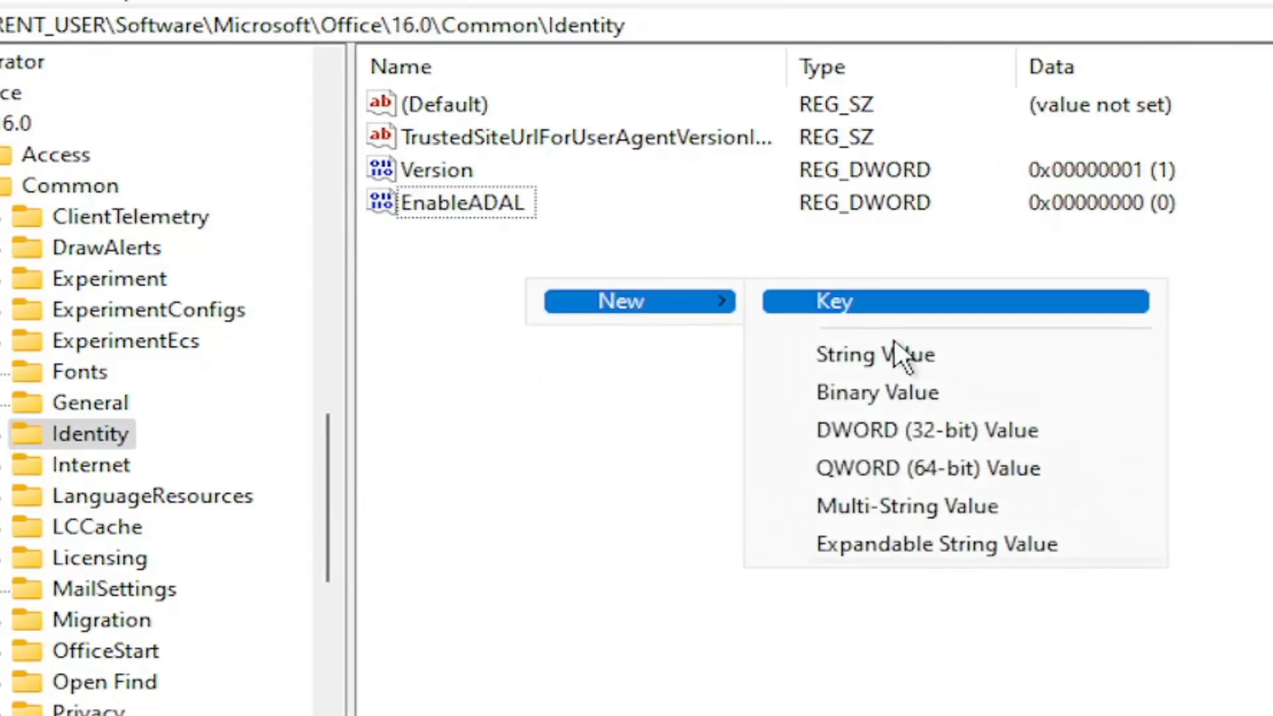
{"action": "left_click", "coordinate": [923, 431]}
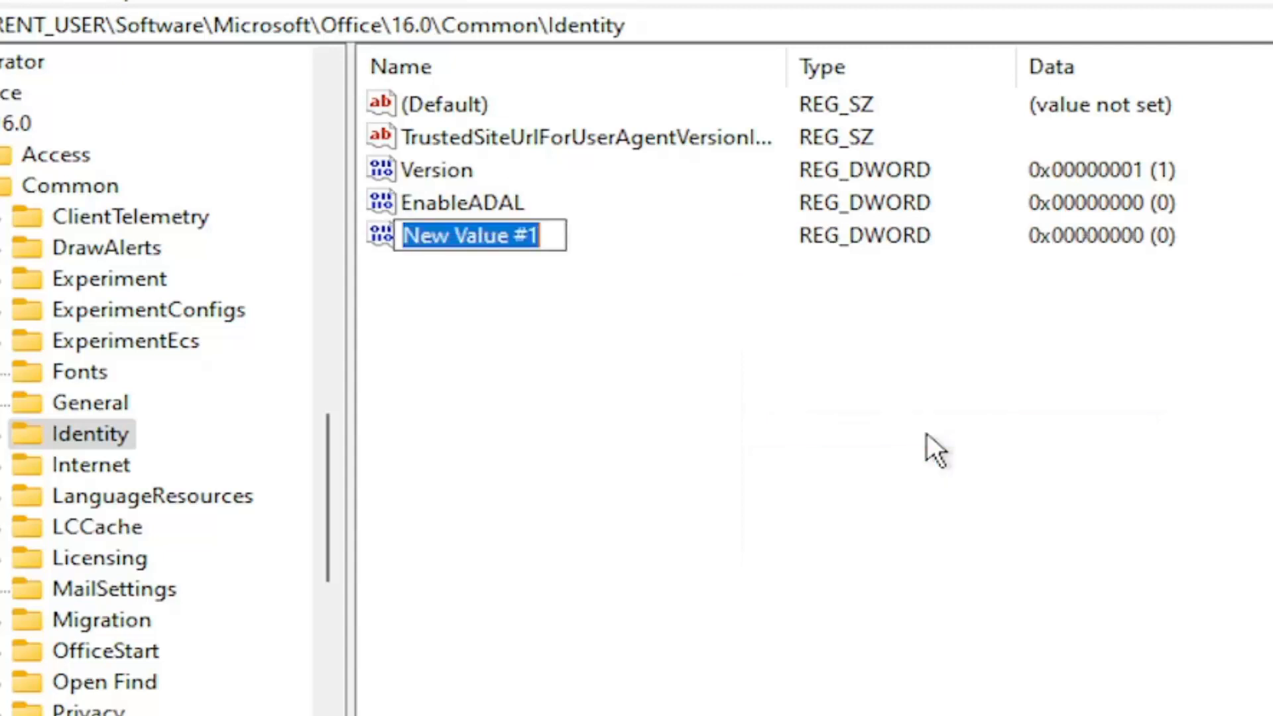
{"action": "type", "text": "Disa"}
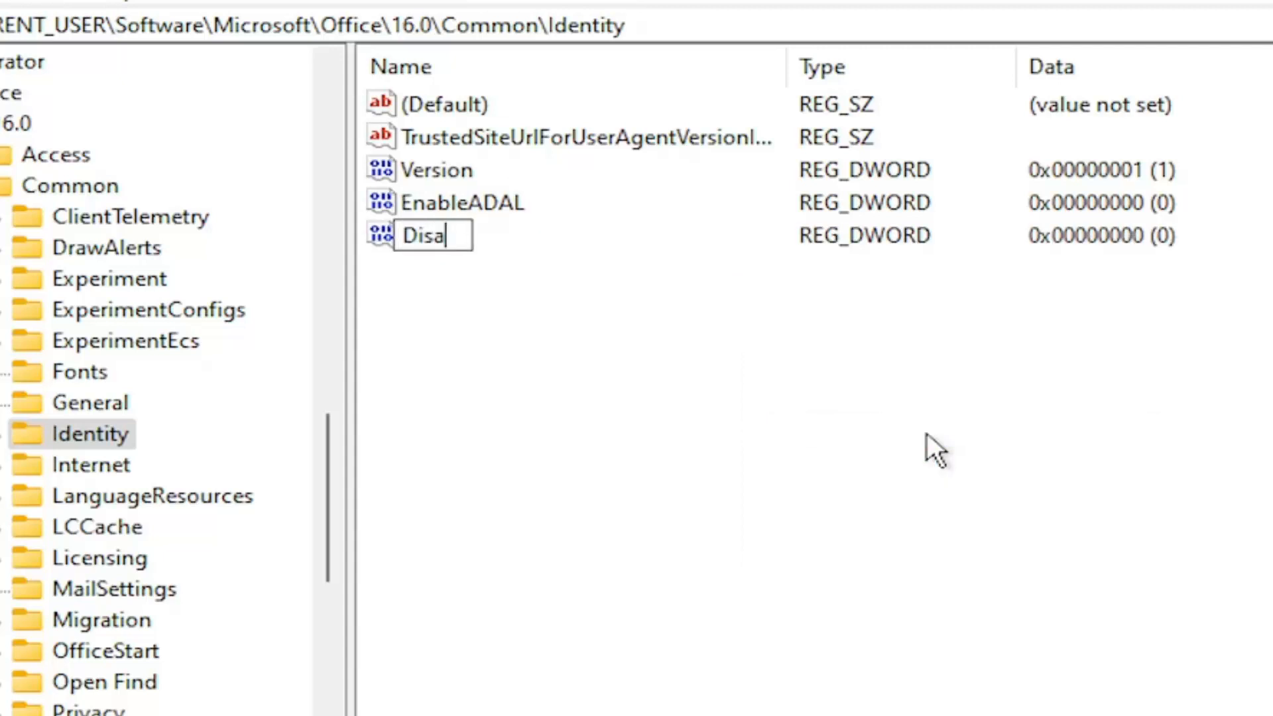
{"action": "type", "text": "bleA"}
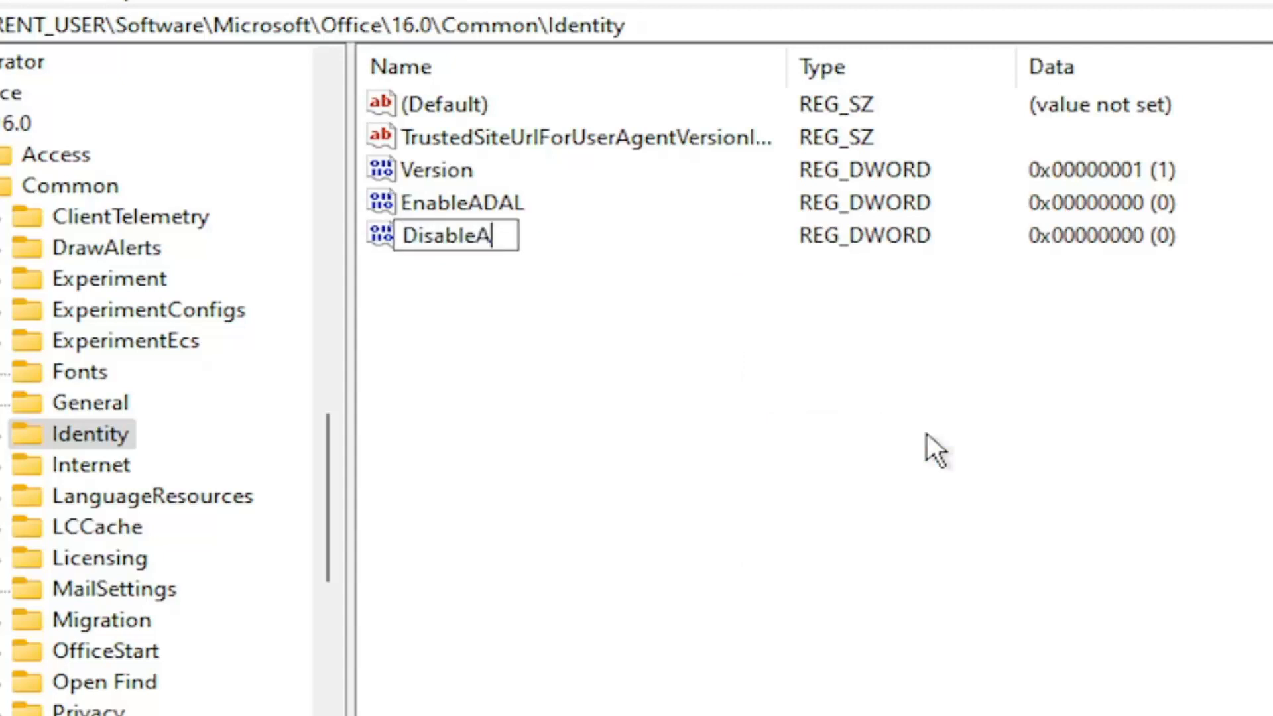
{"action": "type", "text": "DA"}
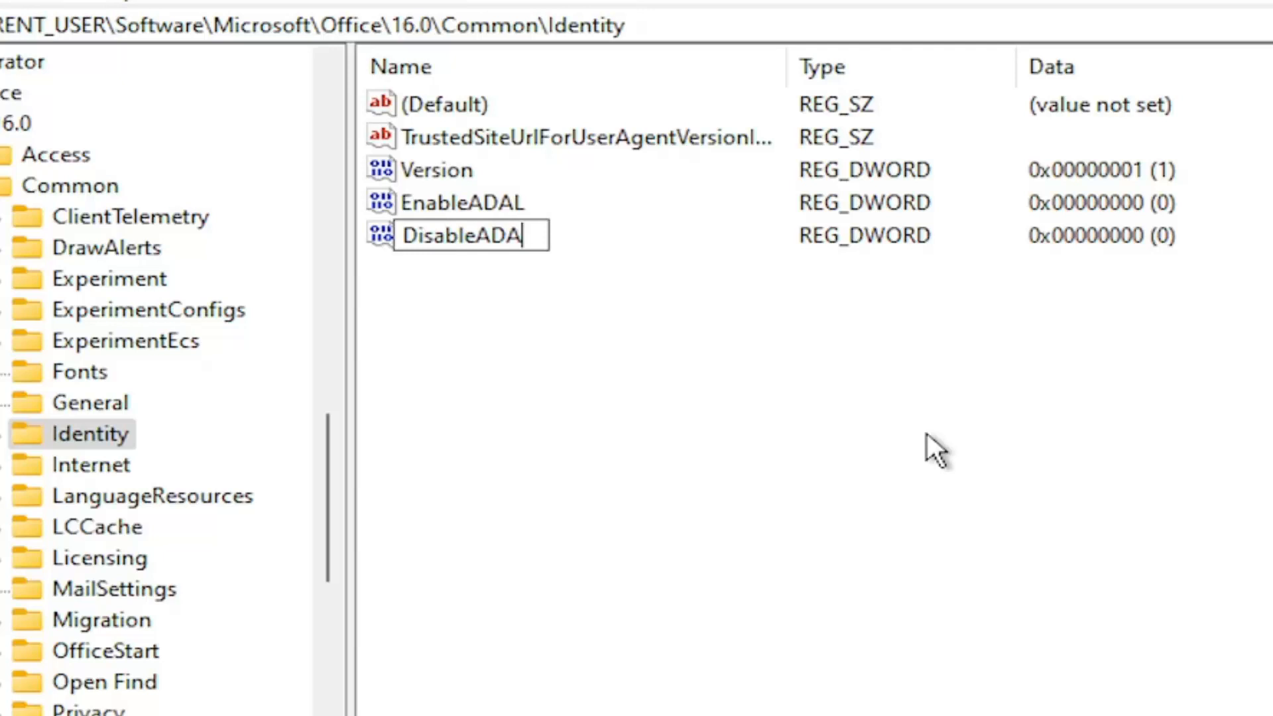
{"action": "type", "text": "Laptop"}
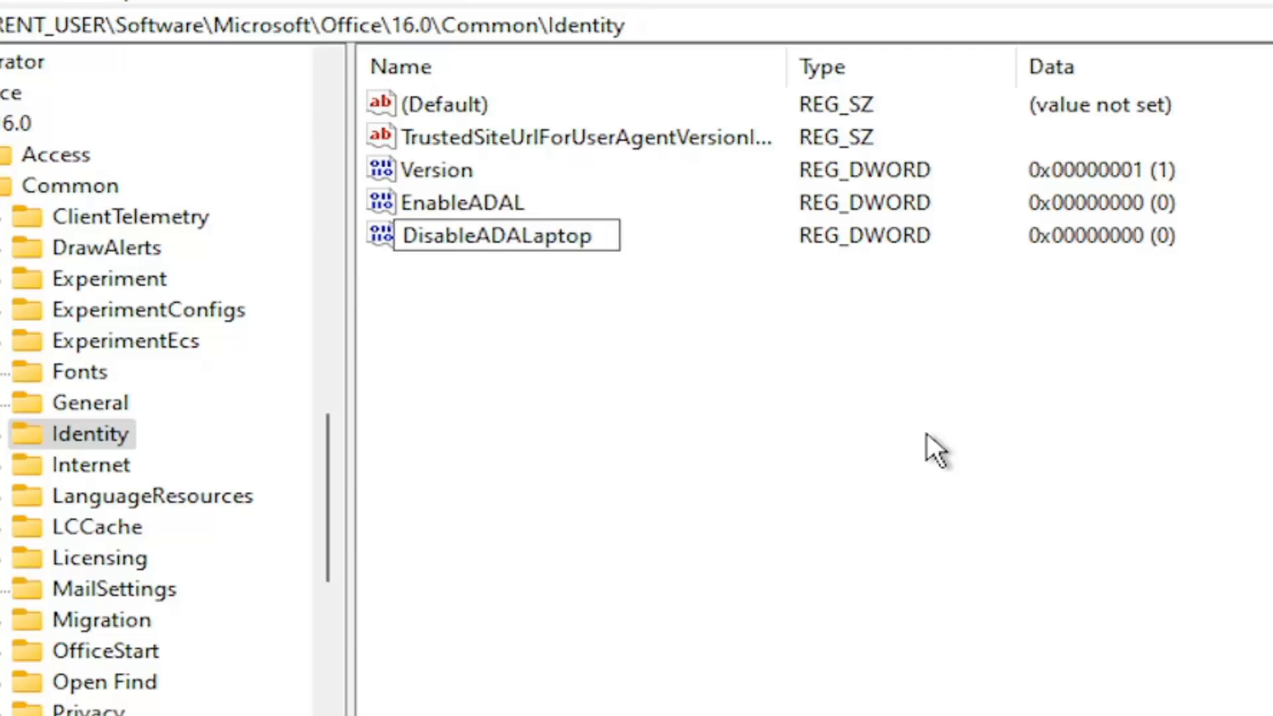
{"action": "type", "text": "WAM"}
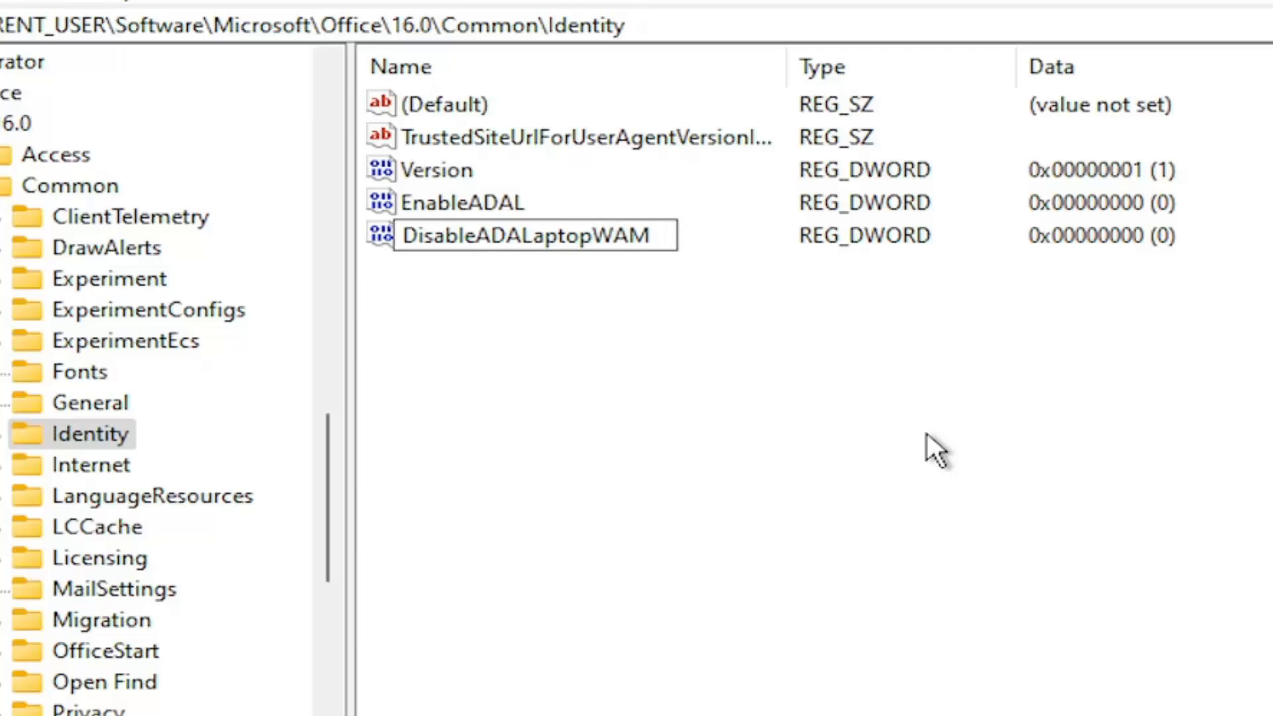
{"action": "type", "text": "Overrid"}
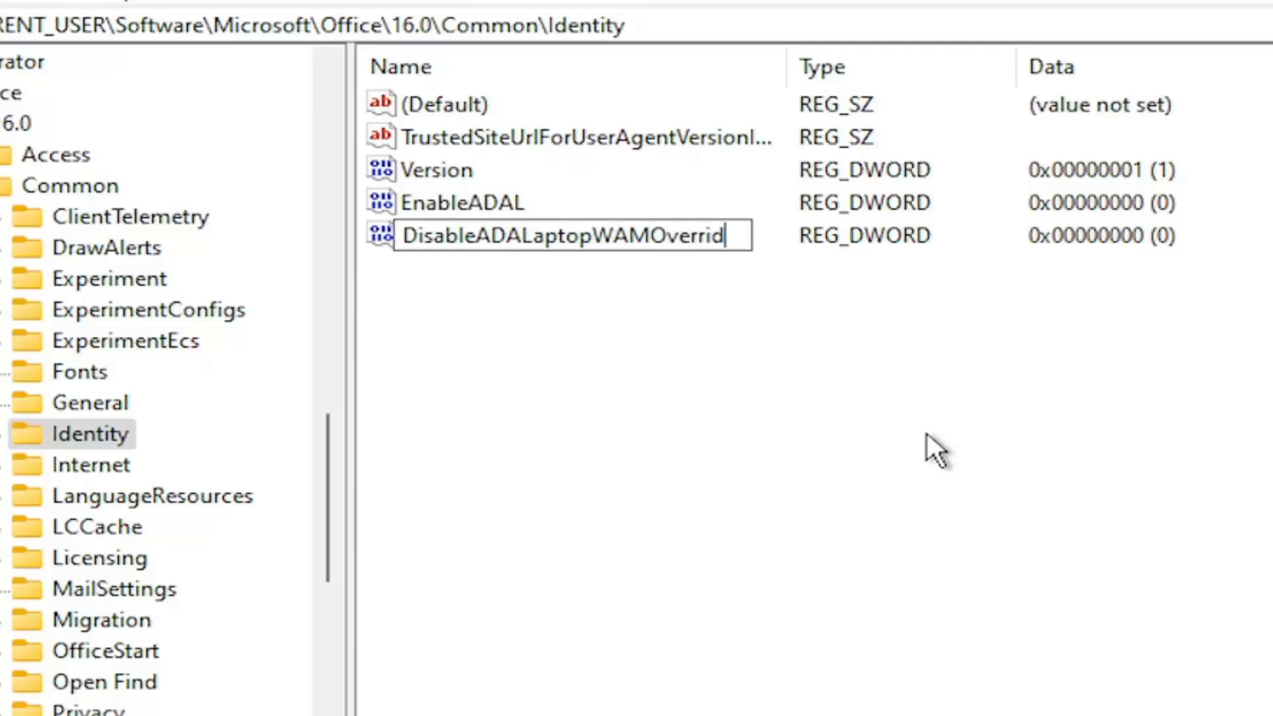
{"action": "type", "text": "e"}
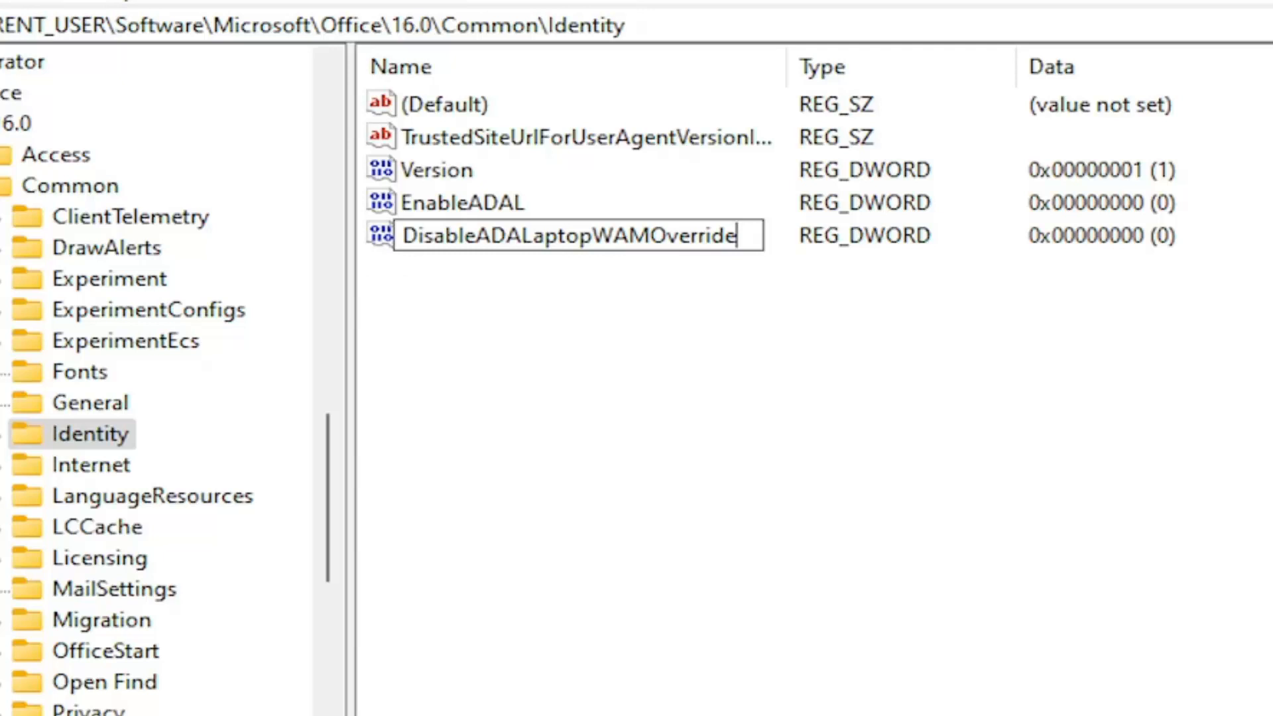
{"action": "mouse_move", "coordinate": [780, 280]}
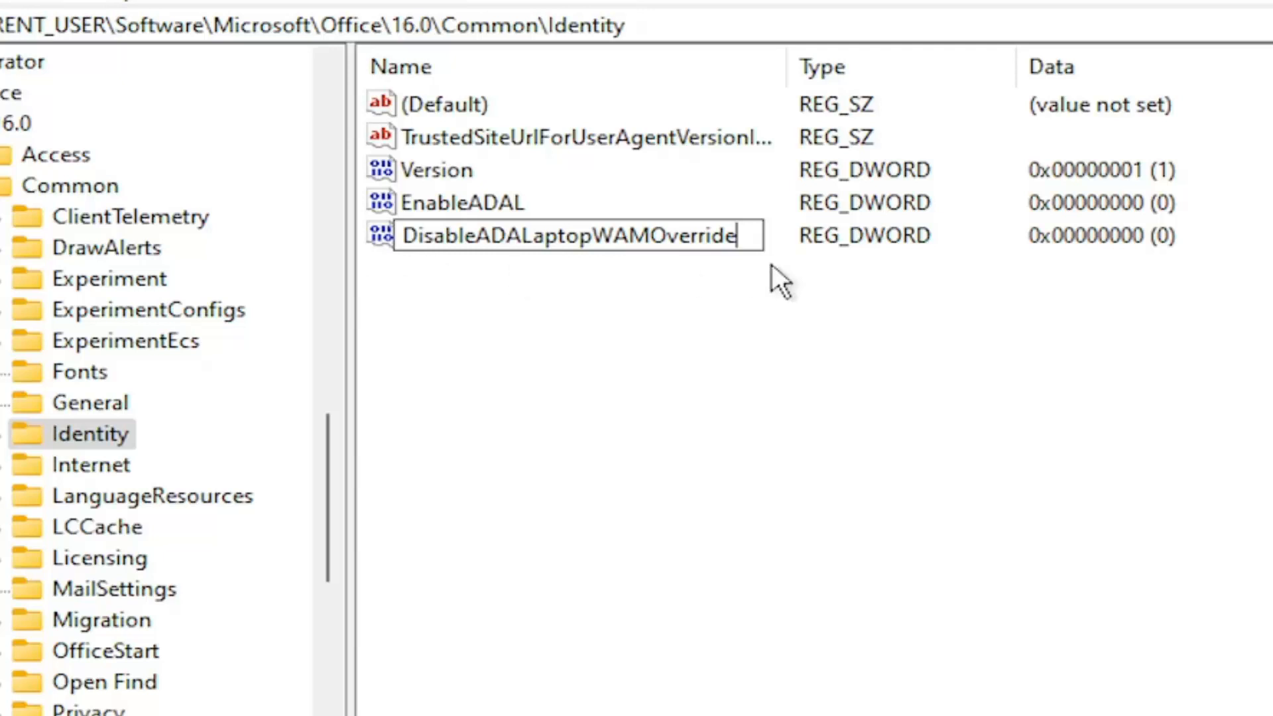
{"action": "mouse_move", "coordinate": [653, 300]}
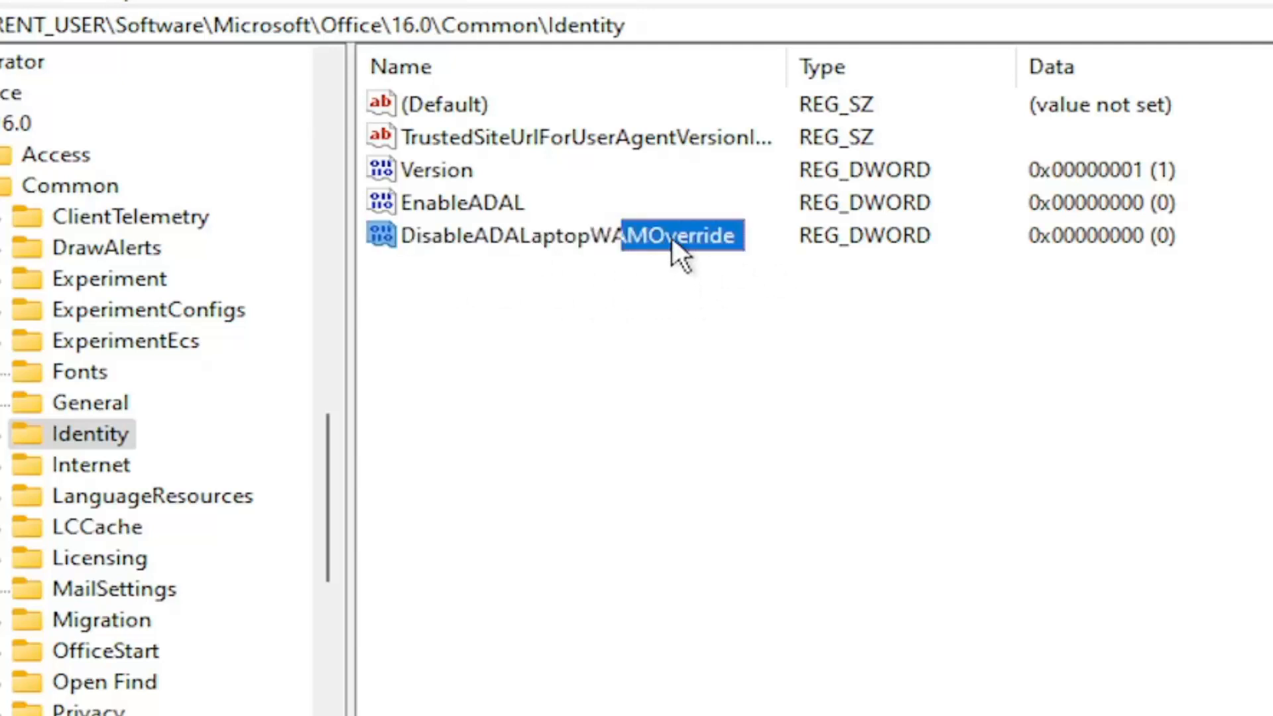
{"action": "double_click", "coordinate": [552, 235]}
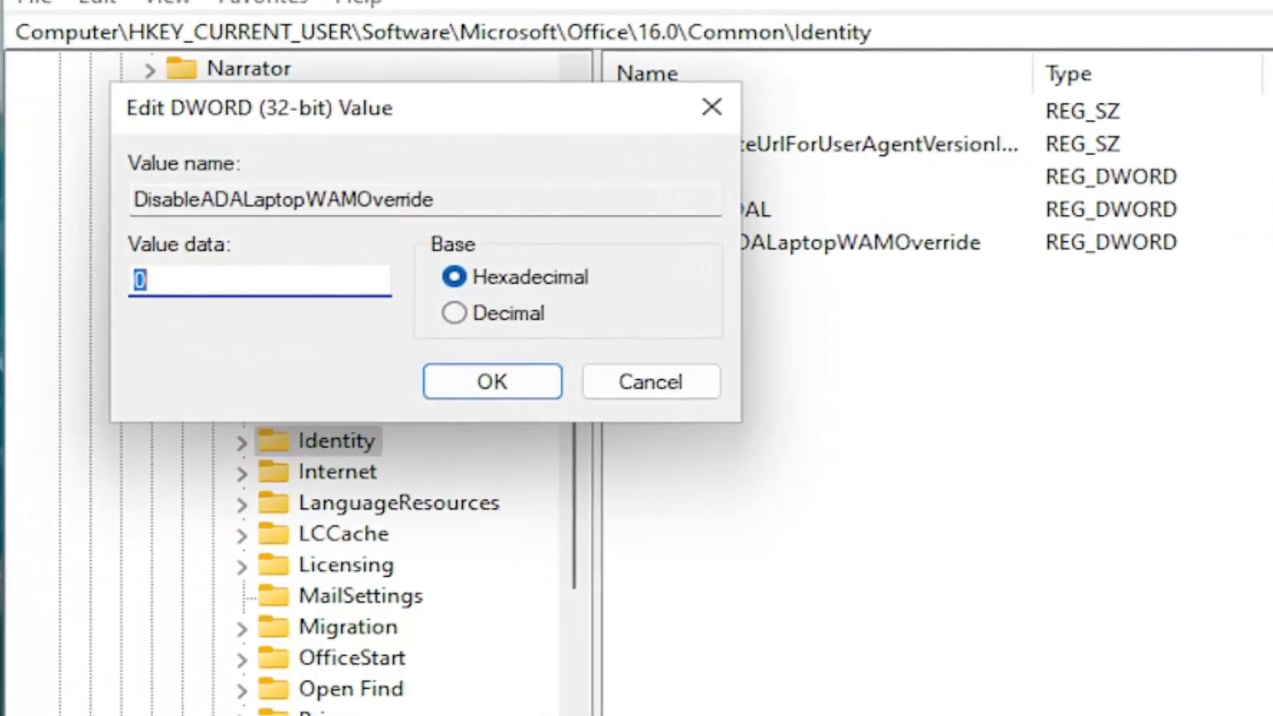
Set DisableADALaptopWAMOverride's value data to 1 and save it.
{"action": "type", "text": "1"}
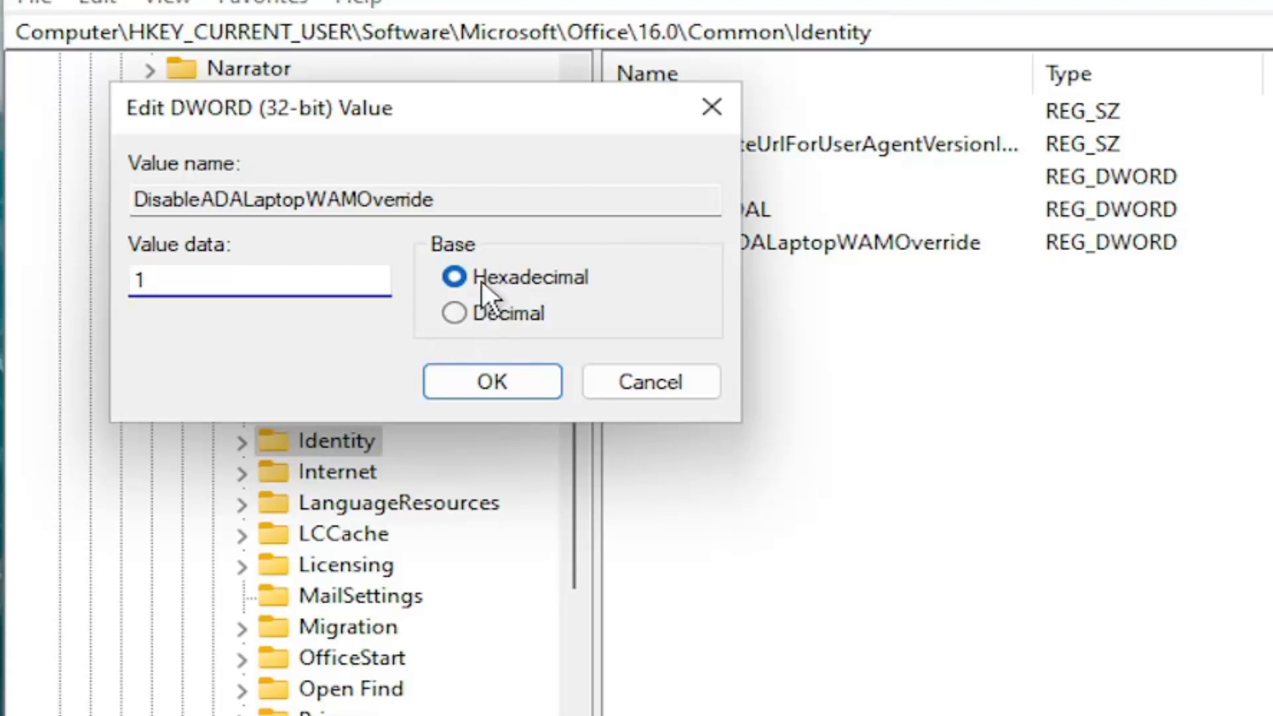
{"action": "left_click", "coordinate": [491, 382]}
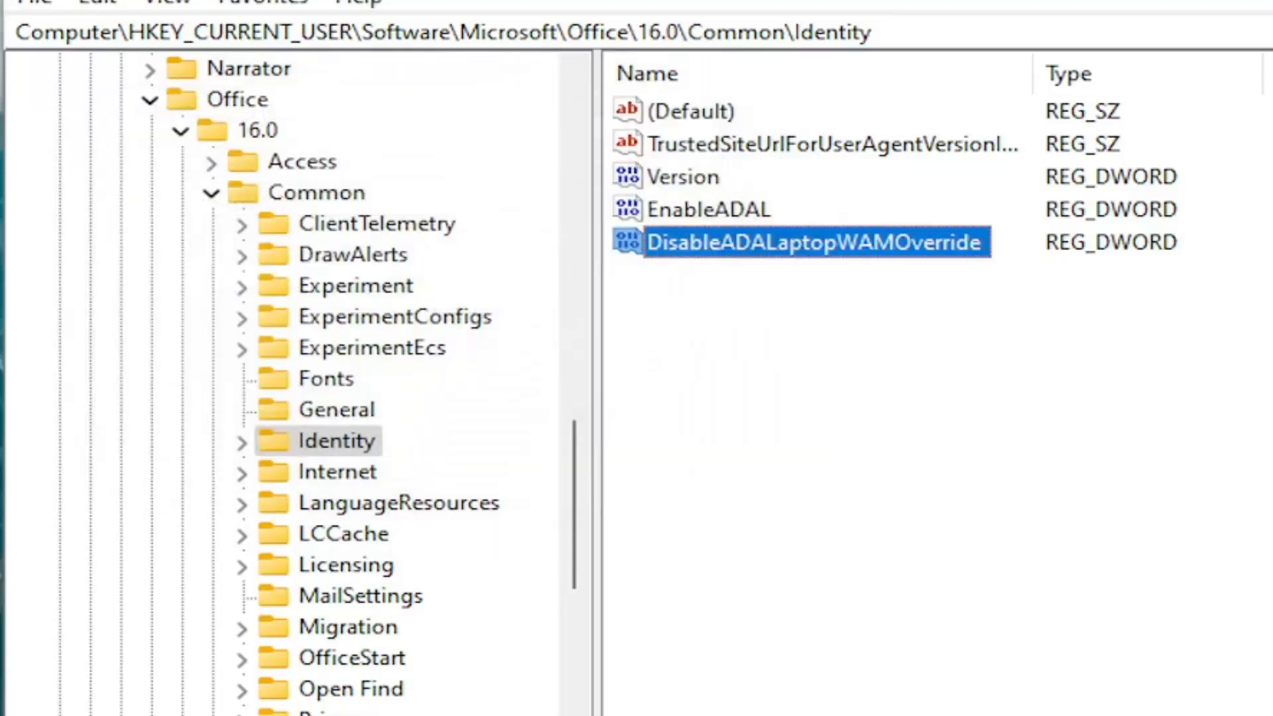
{"action": "mouse_move", "coordinate": [88, 168]}
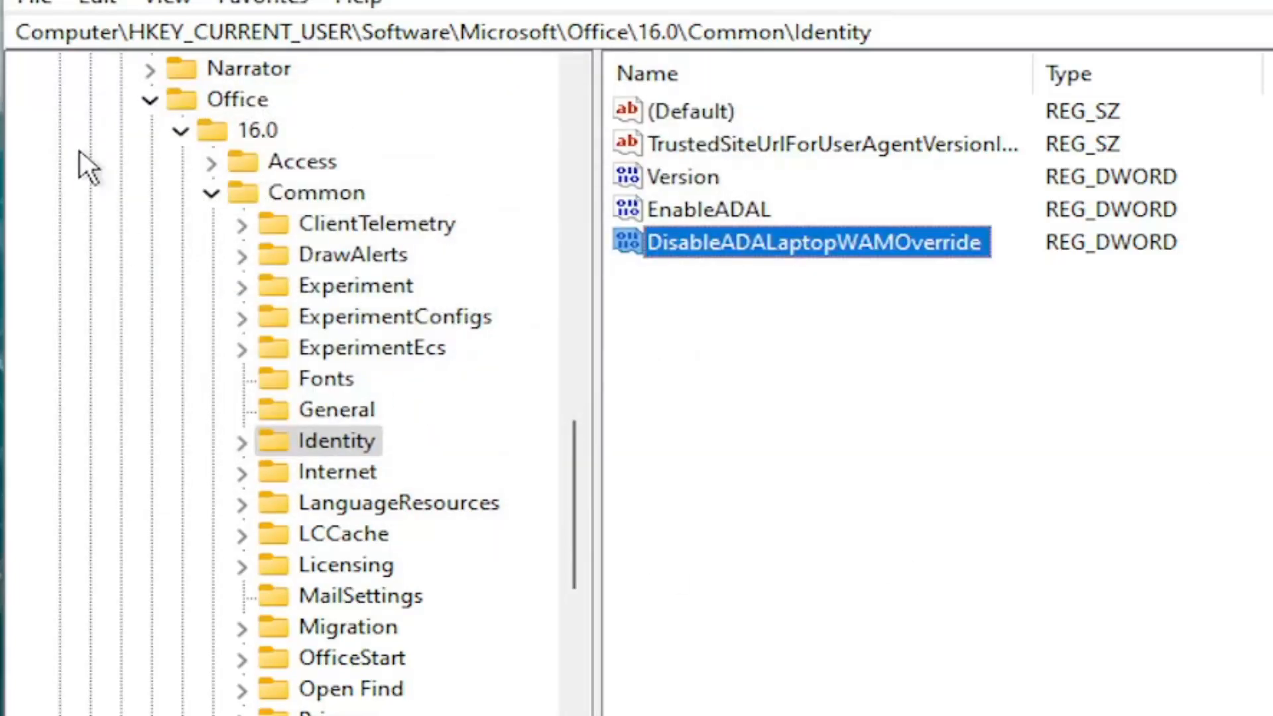